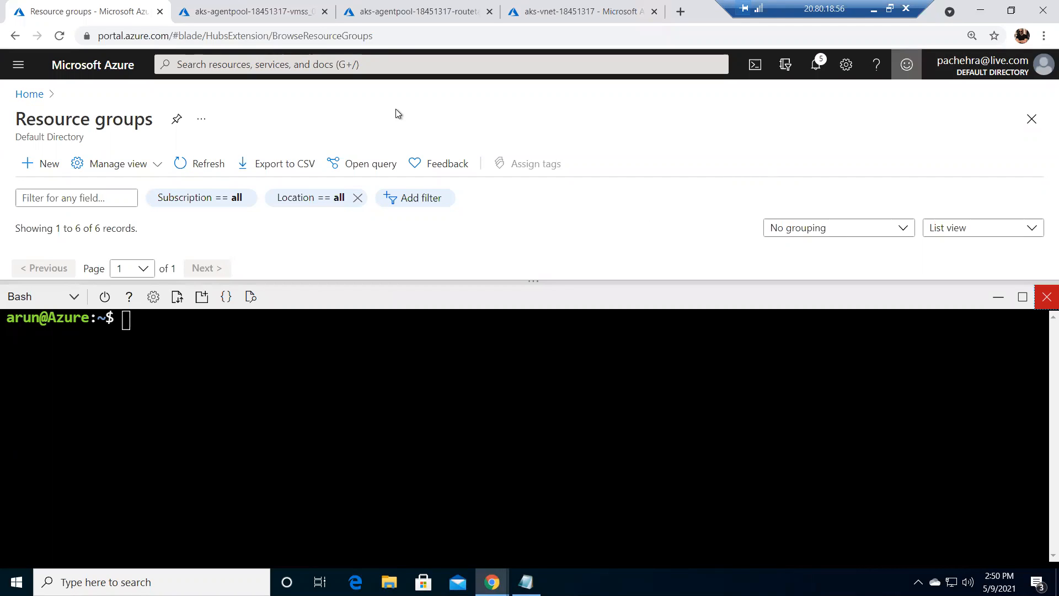
mouse_move(530, 282)
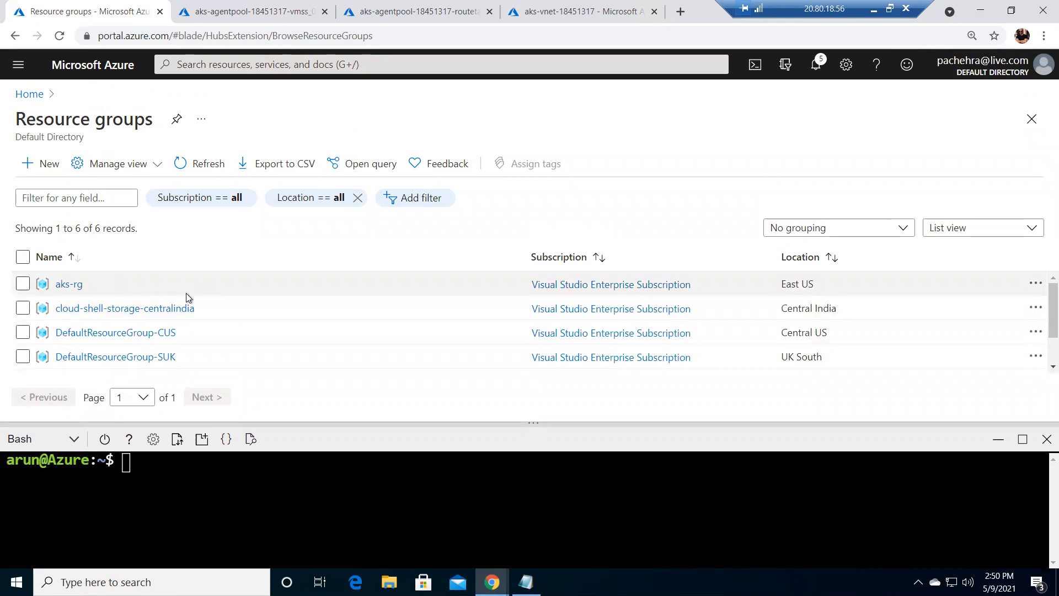
Go to the Kubernetes services list via the search bar's Recent services.
scroll("down", 3)
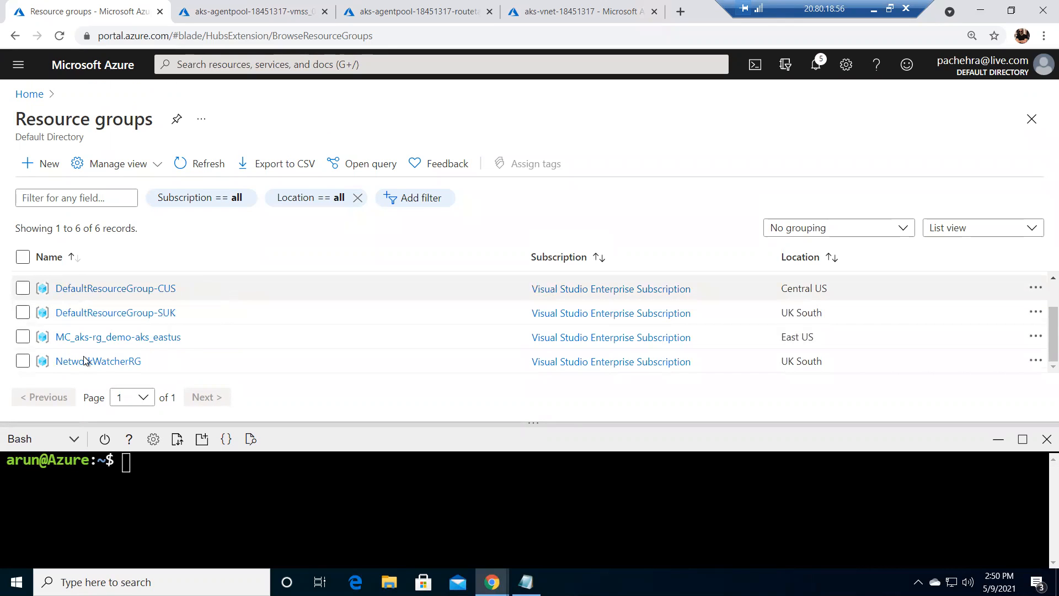
mouse_move(195, 83)
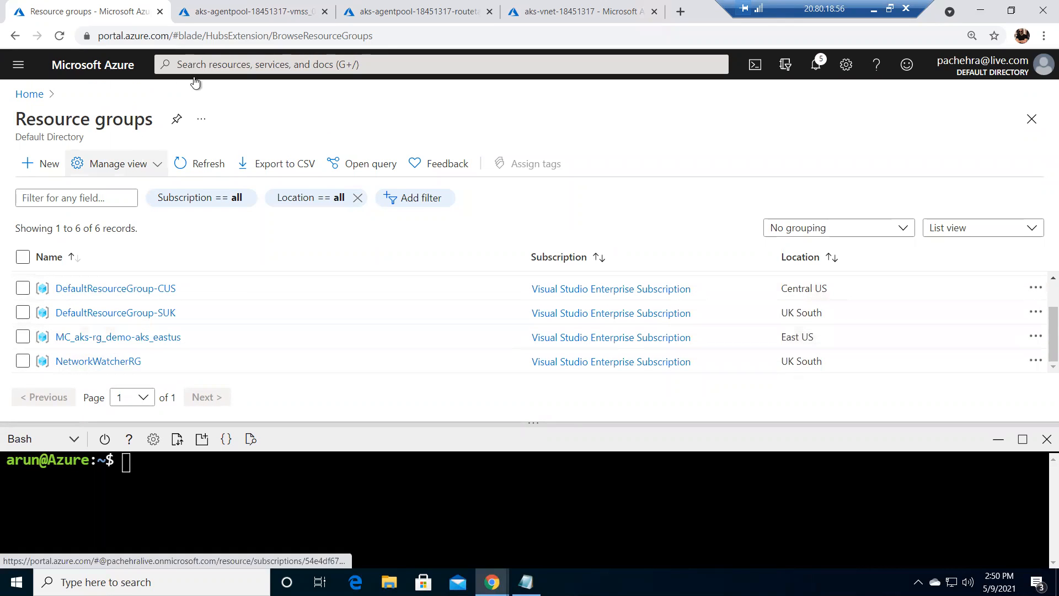
left_click(439, 64)
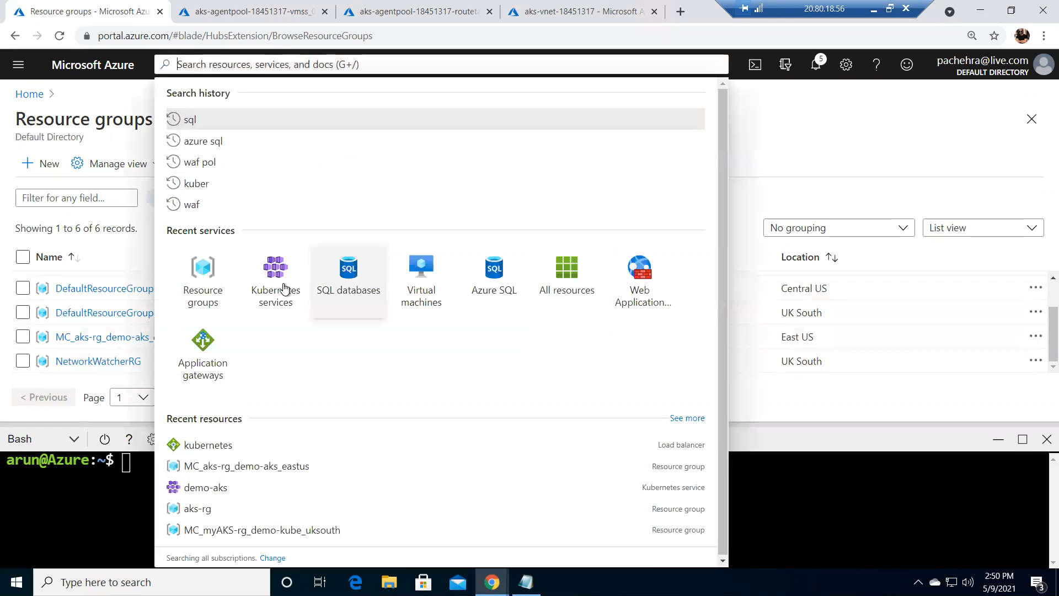
left_click(275, 284)
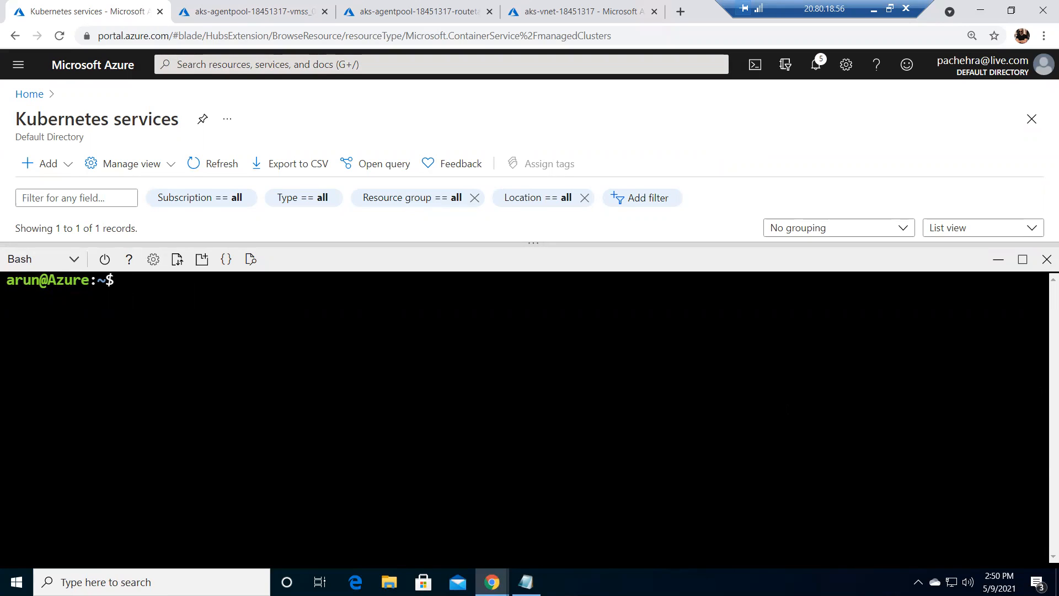
mouse_move(817, 64)
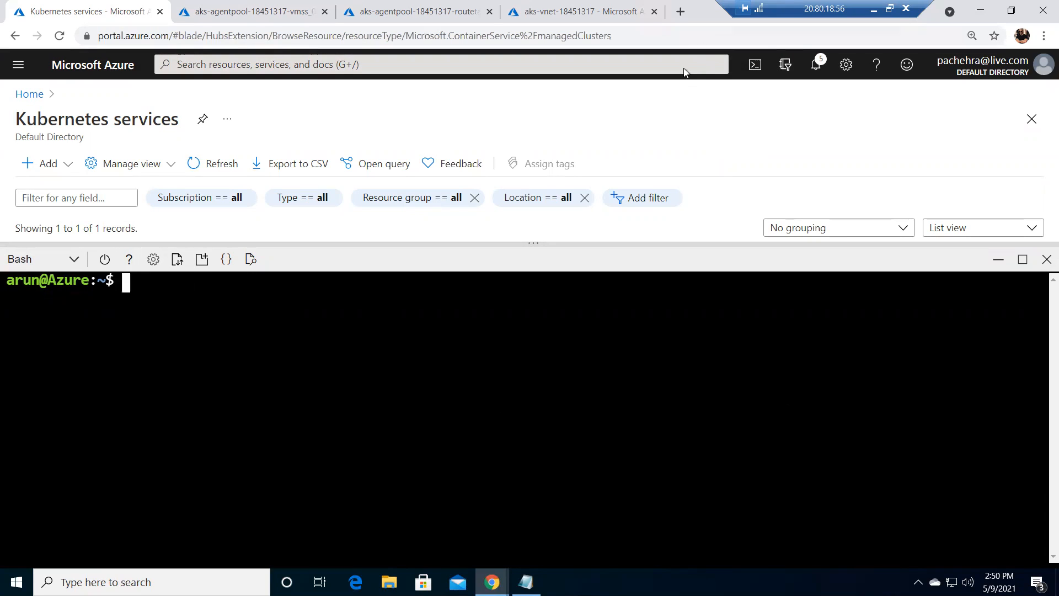
mouse_move(755, 64)
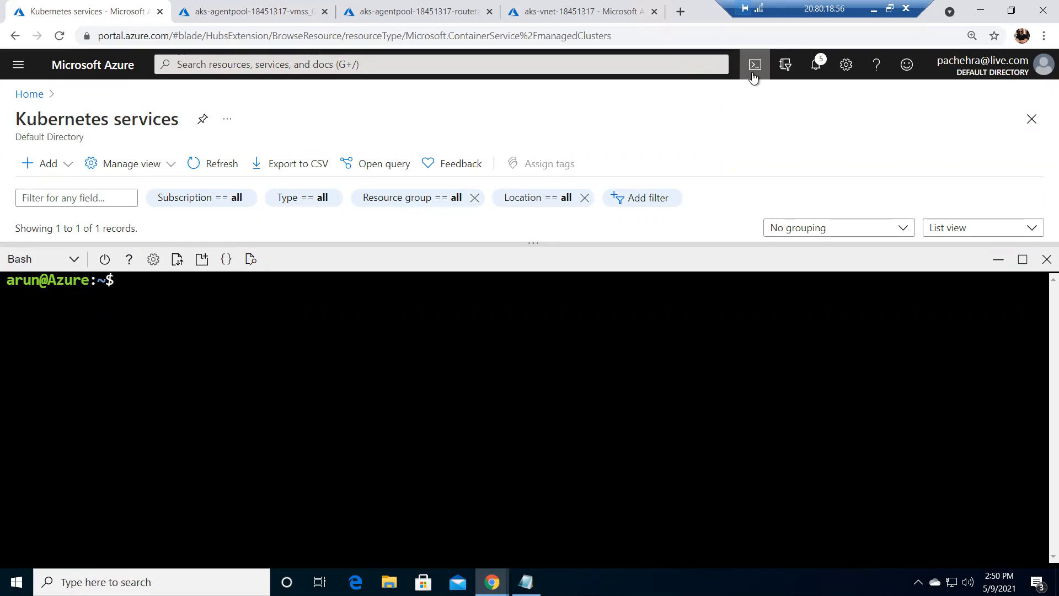
mouse_move(531, 243)
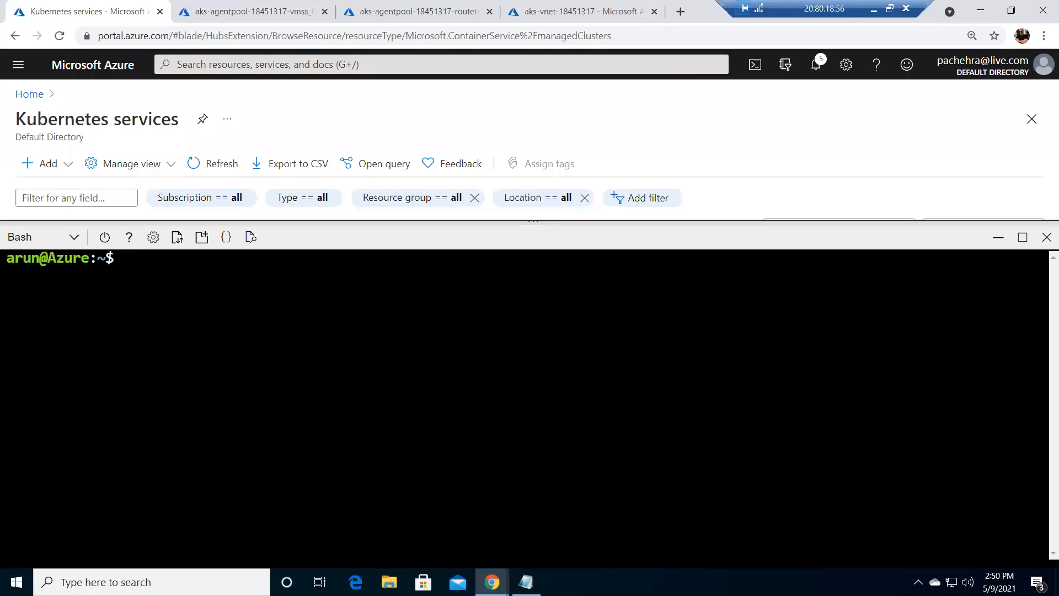
Run az aks get-credentials --resource-group aks-rg --name demo-aks to set the kube context.
type("az ak")
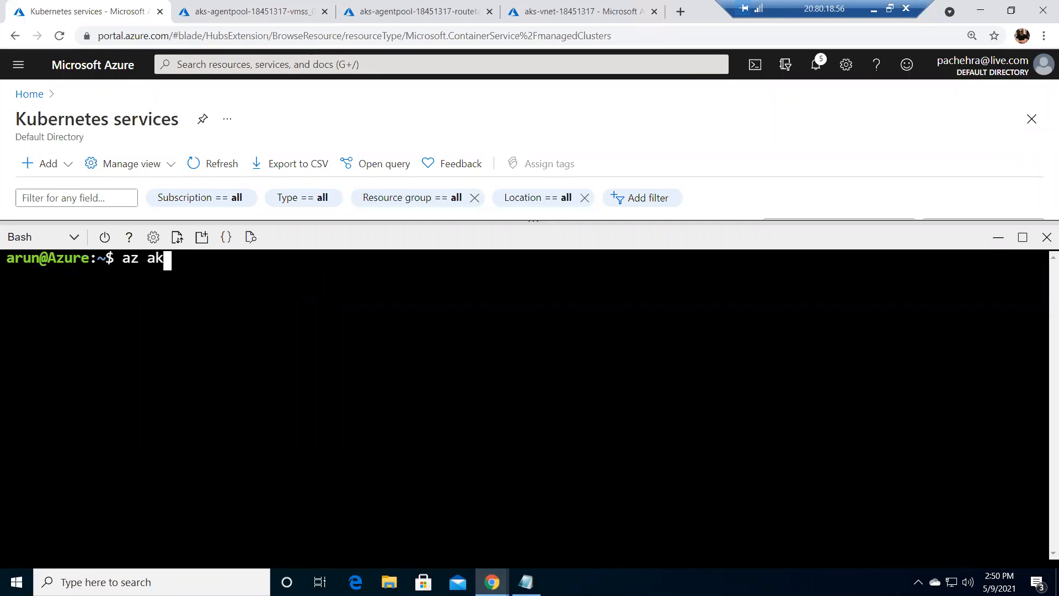
type("s get-cre")
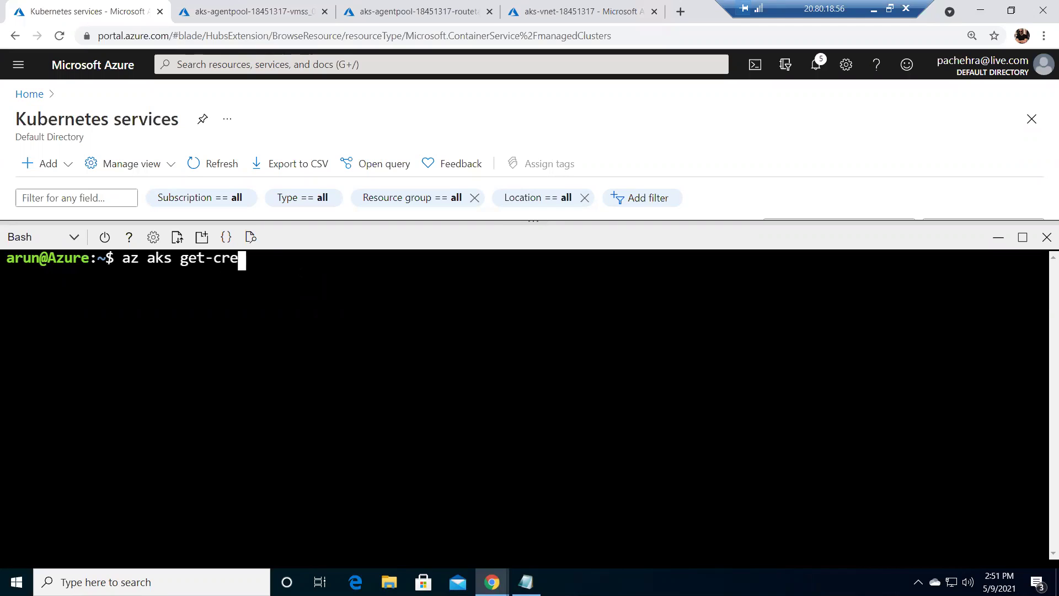
type("dentials")
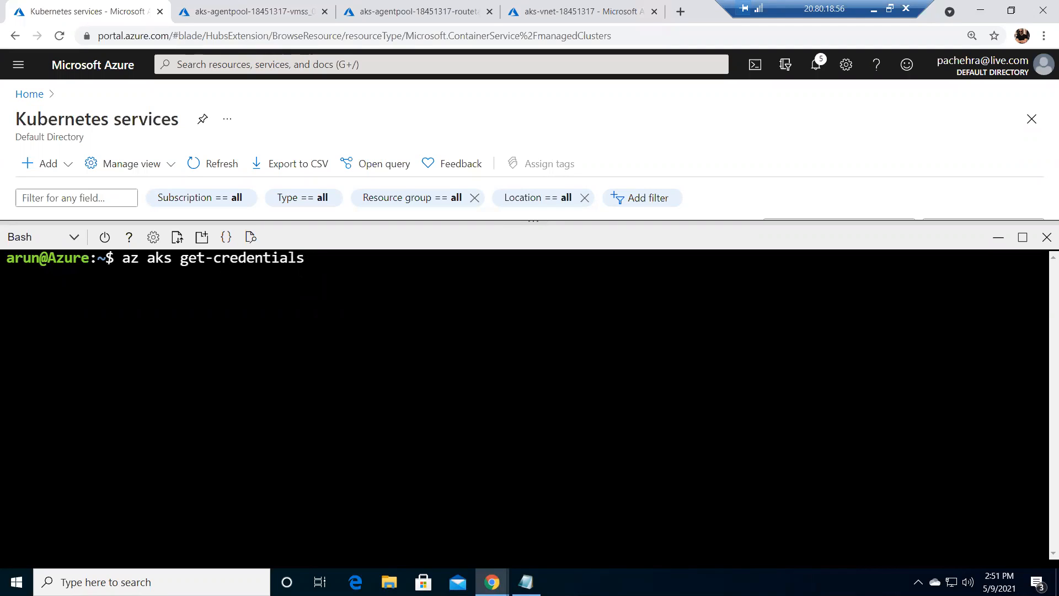
type("--reso")
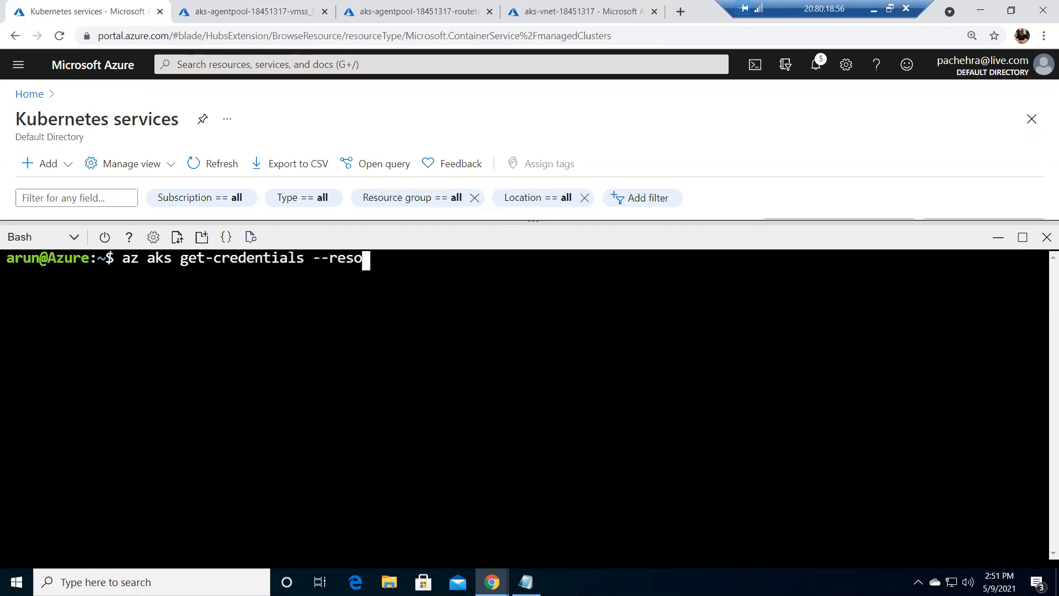
type("urce-group")
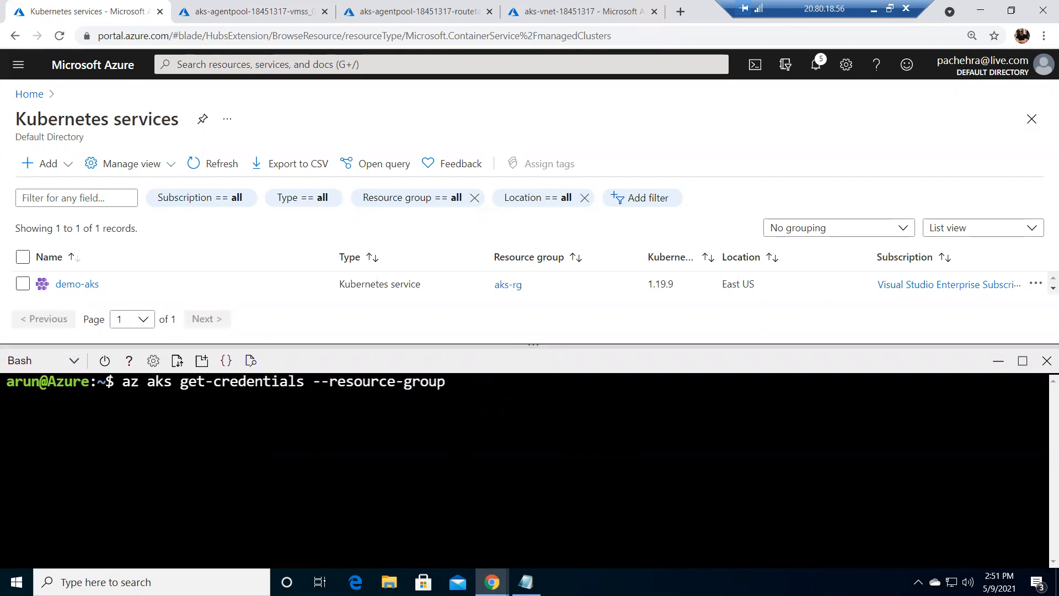
type("aks-rg --na")
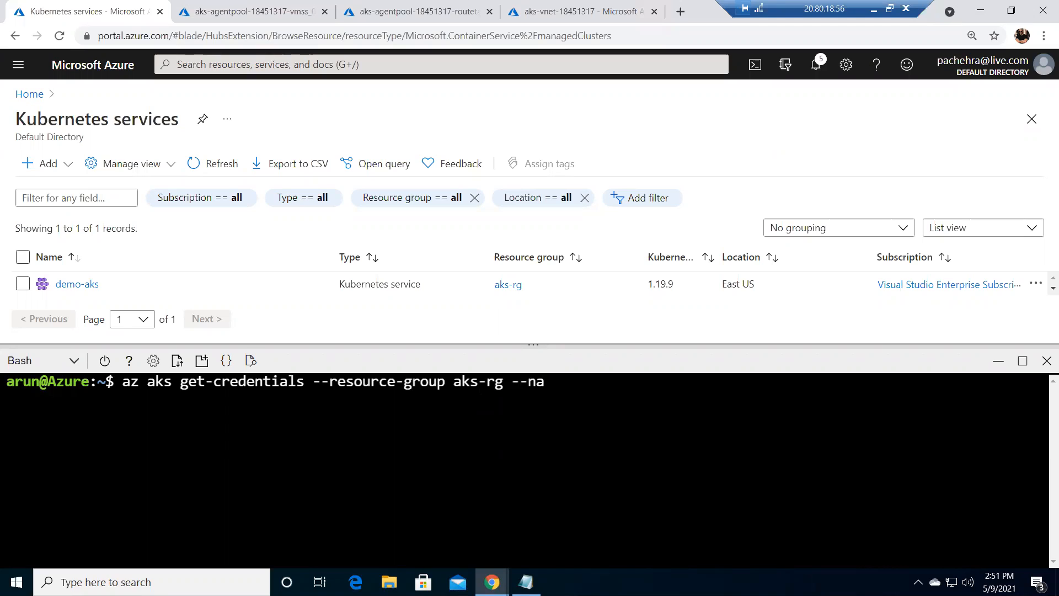
type("me")
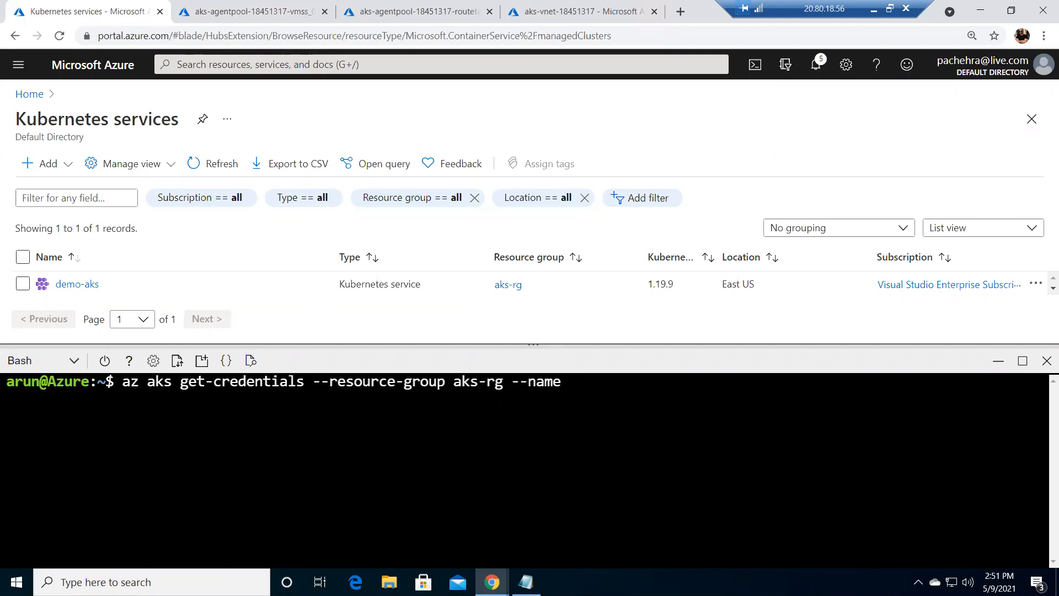
type("demo")
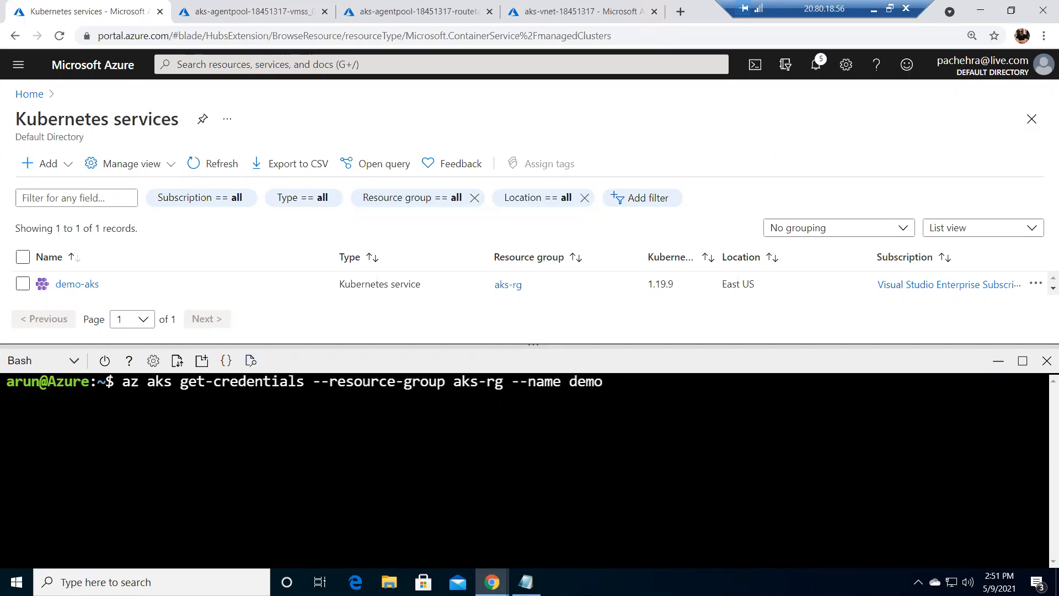
type("-aks")
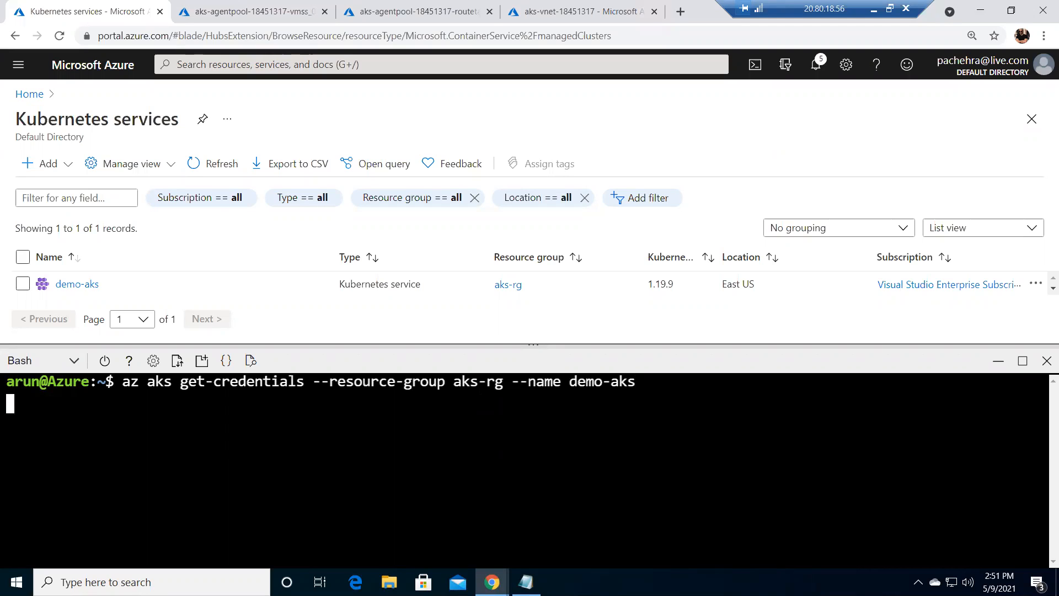
key("Return")
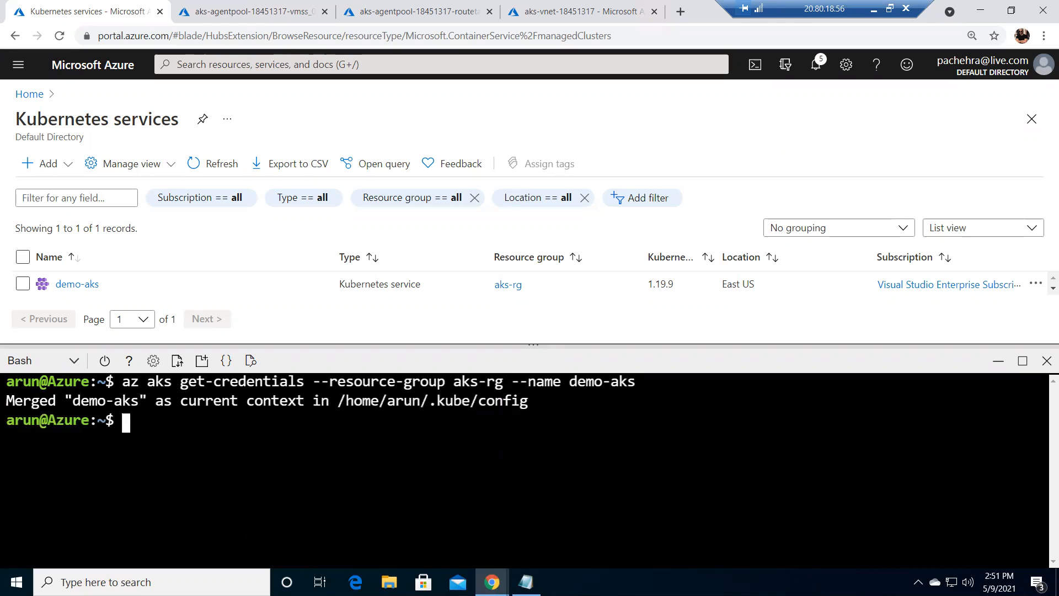
mouse_move(523, 342)
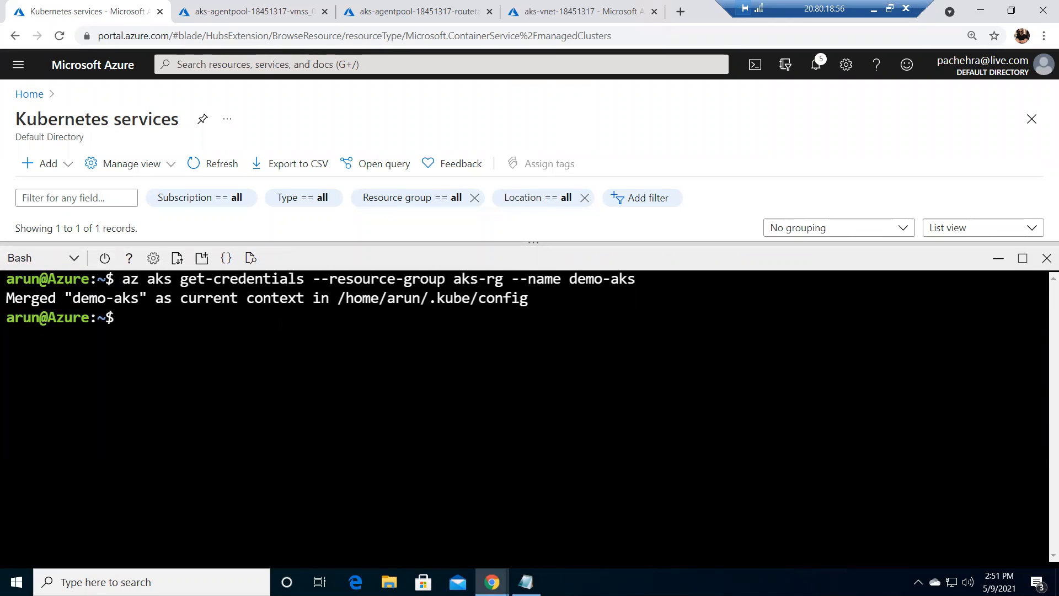
Print /home/arun/.kube/config with cat, review it, then begin clearing the terminal.
type("cat")
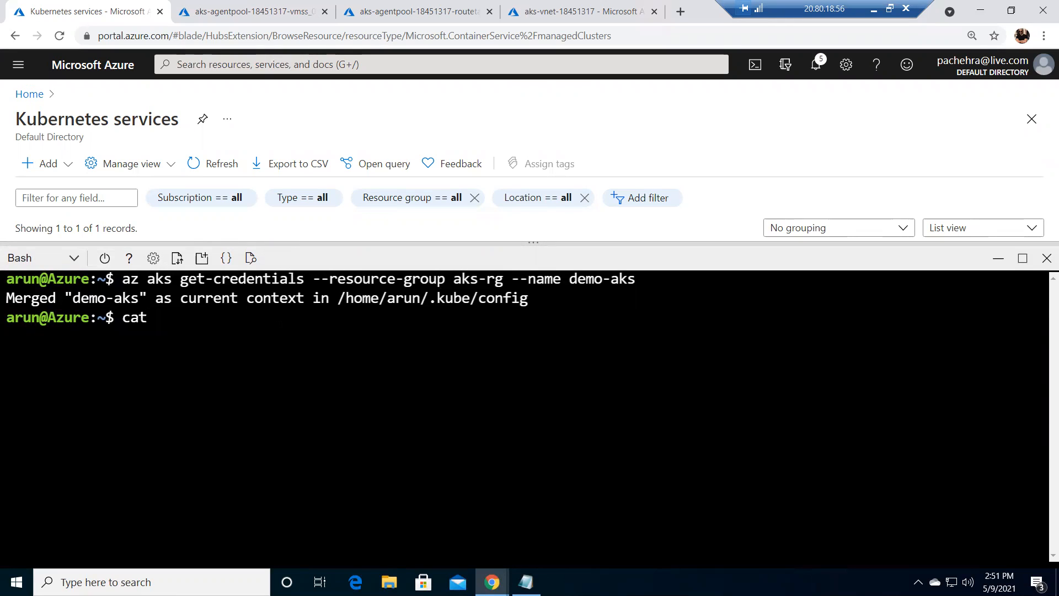
type("/h")
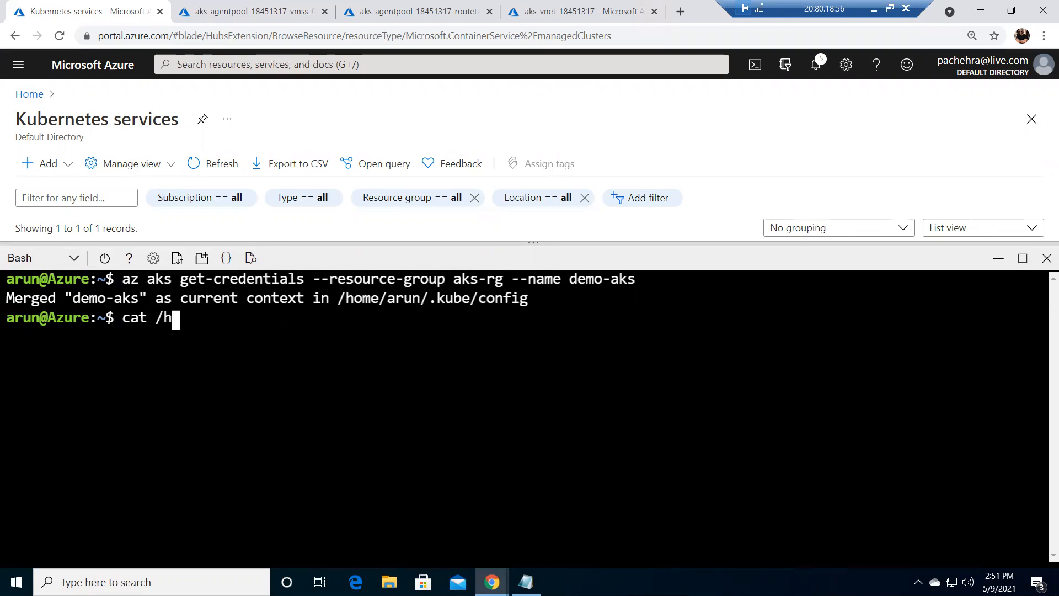
type("ome/ar")
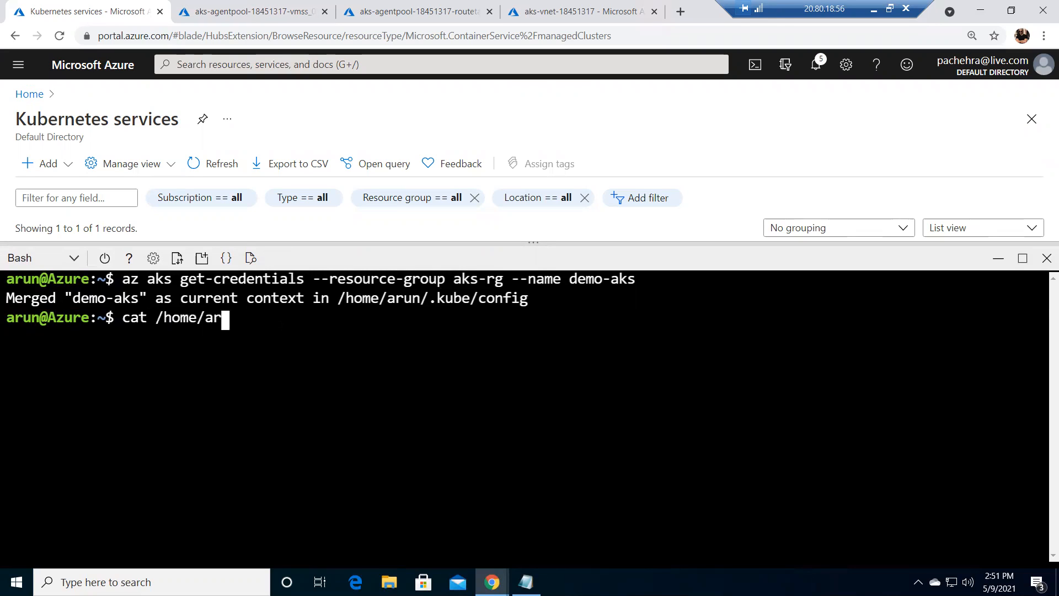
type("un/")
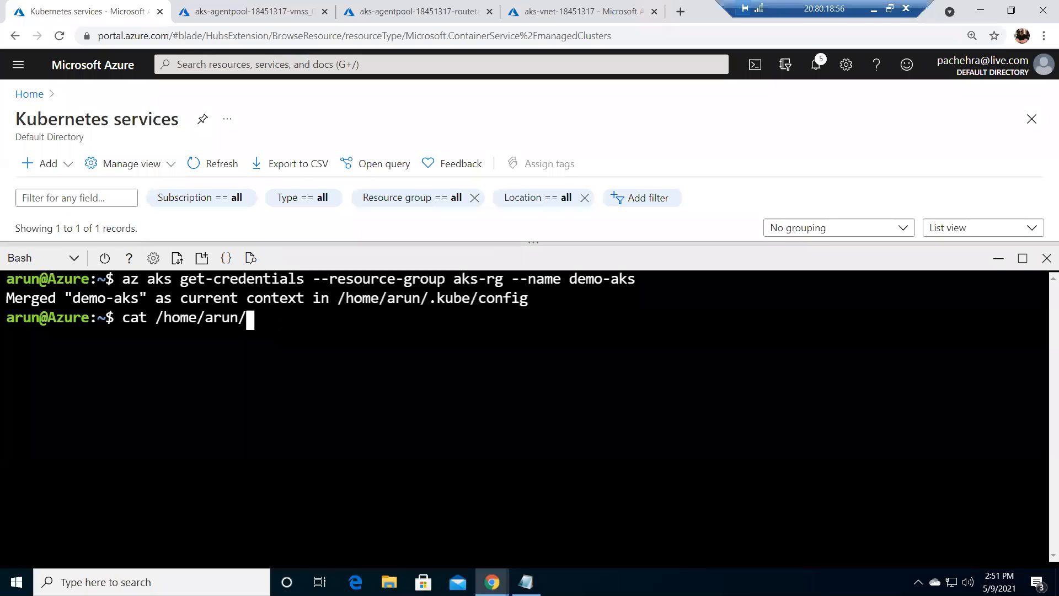
type(".kube/")
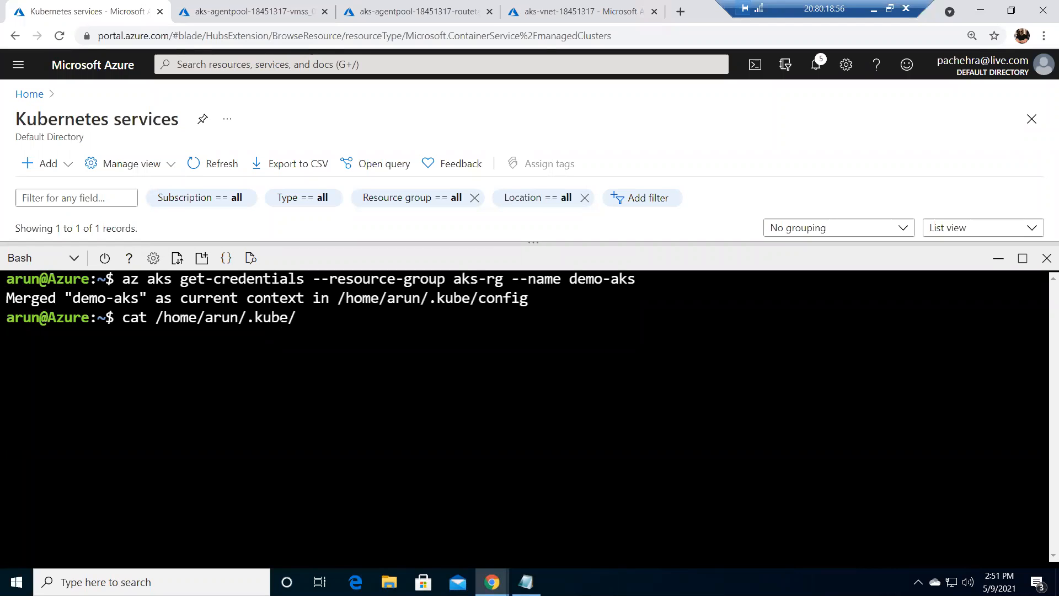
type("config")
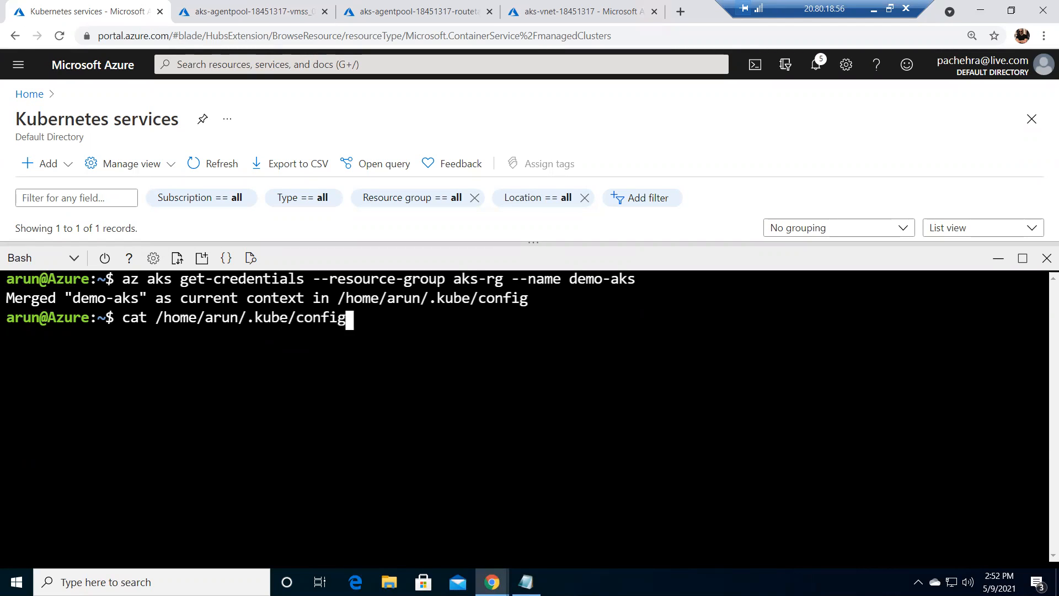
key("Return")
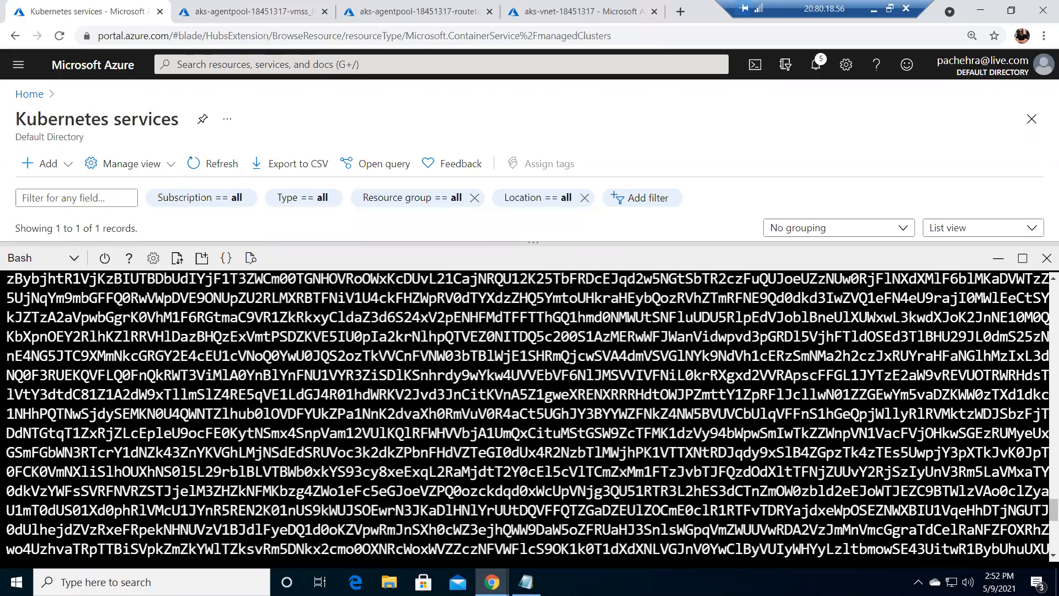
scroll("down", 3)
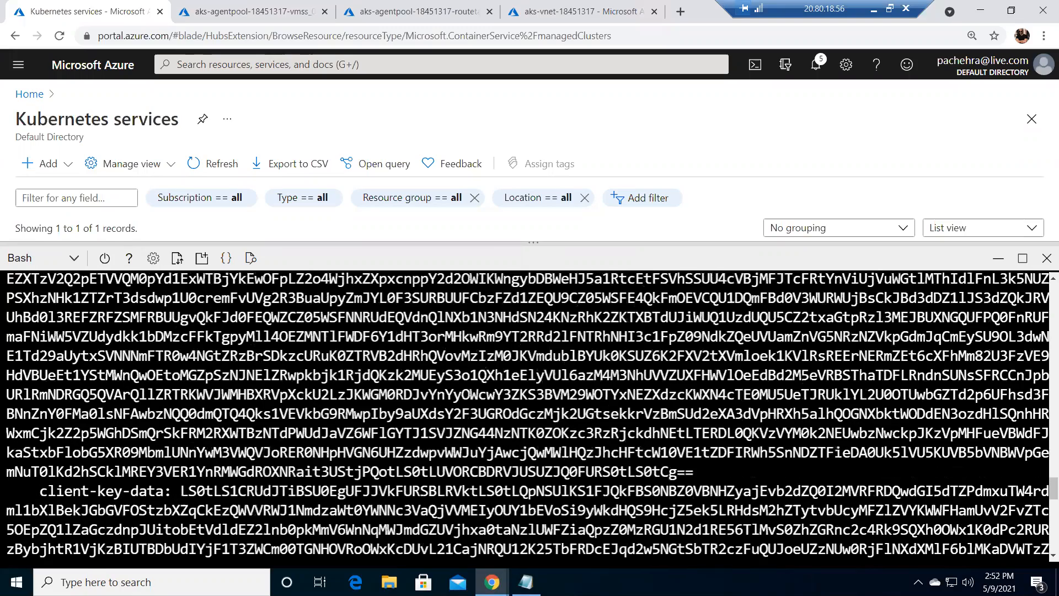
scroll("down", 3)
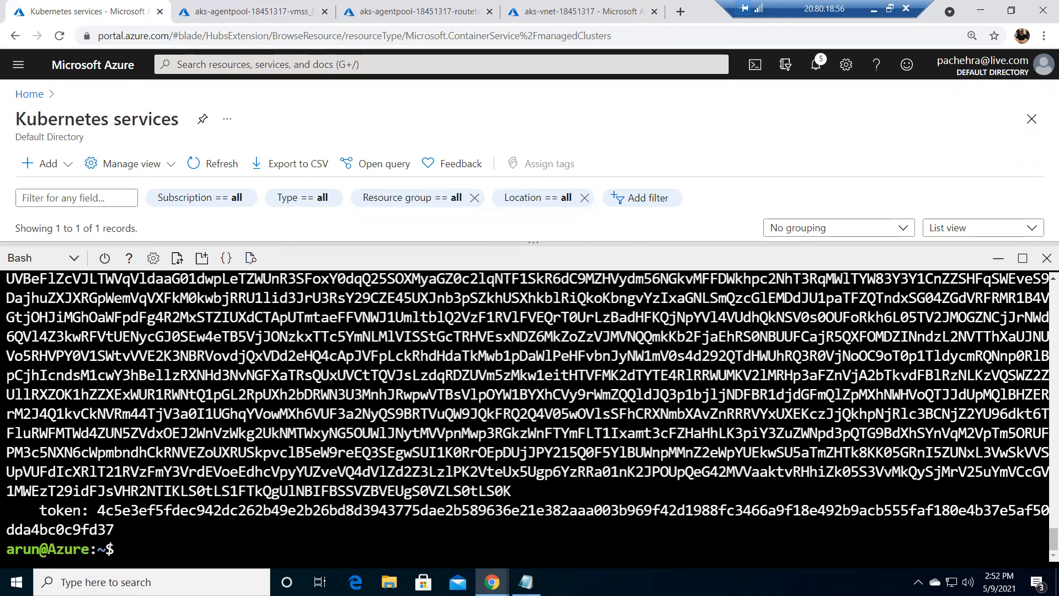
type("cl")
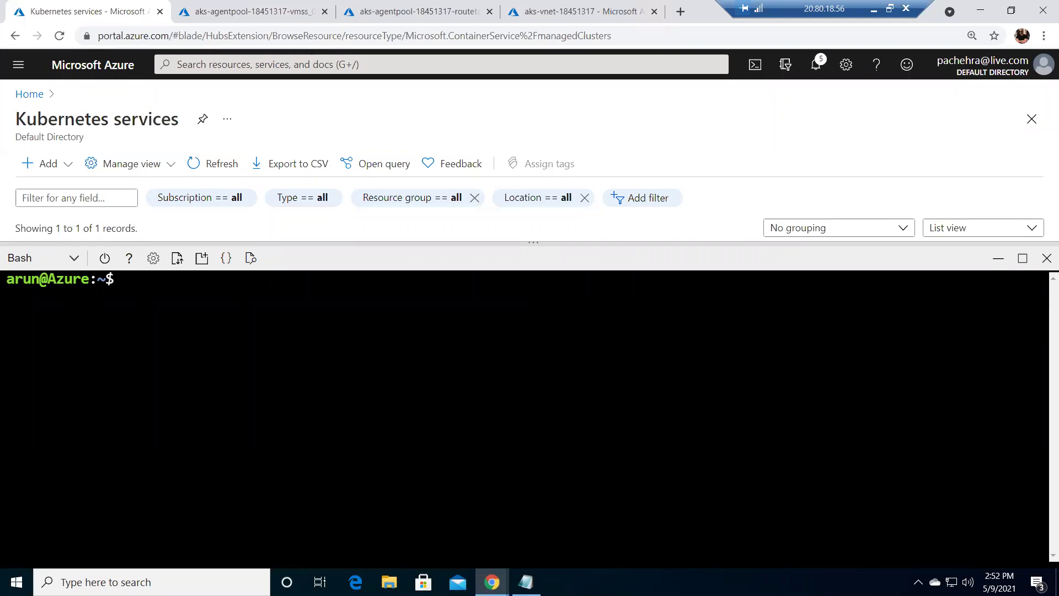
Run kubectl get nodes and confirm the single agentpool node is Ready.
left_click(203, 280)
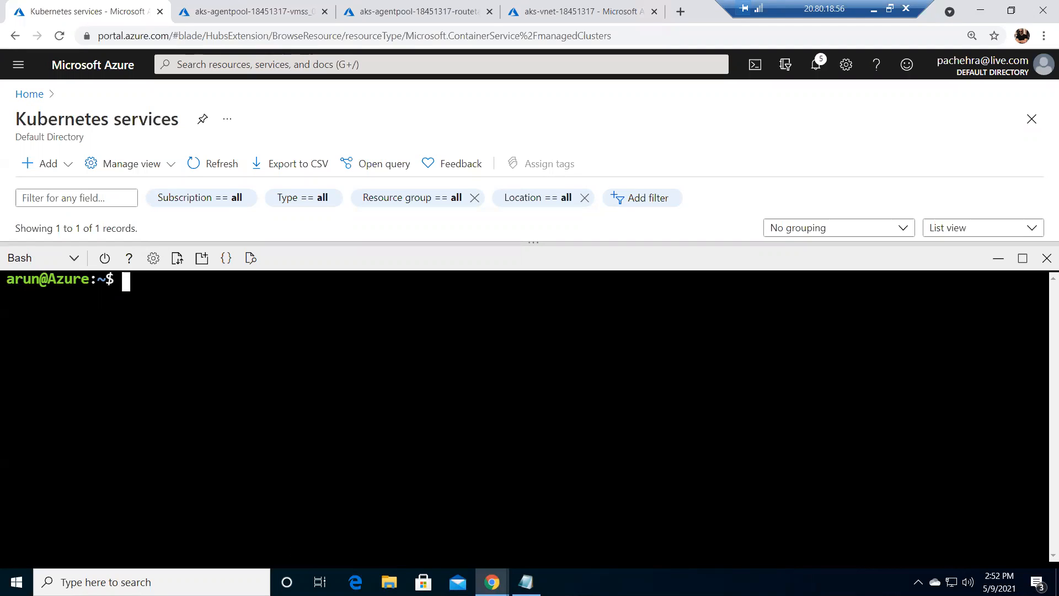
type("kub")
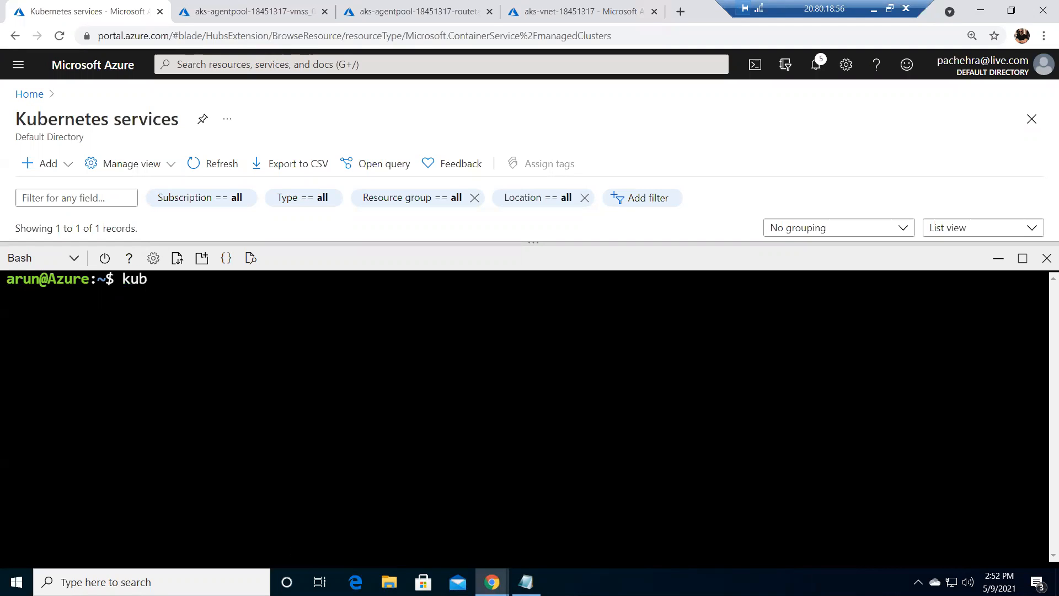
type("ectl get nodes")
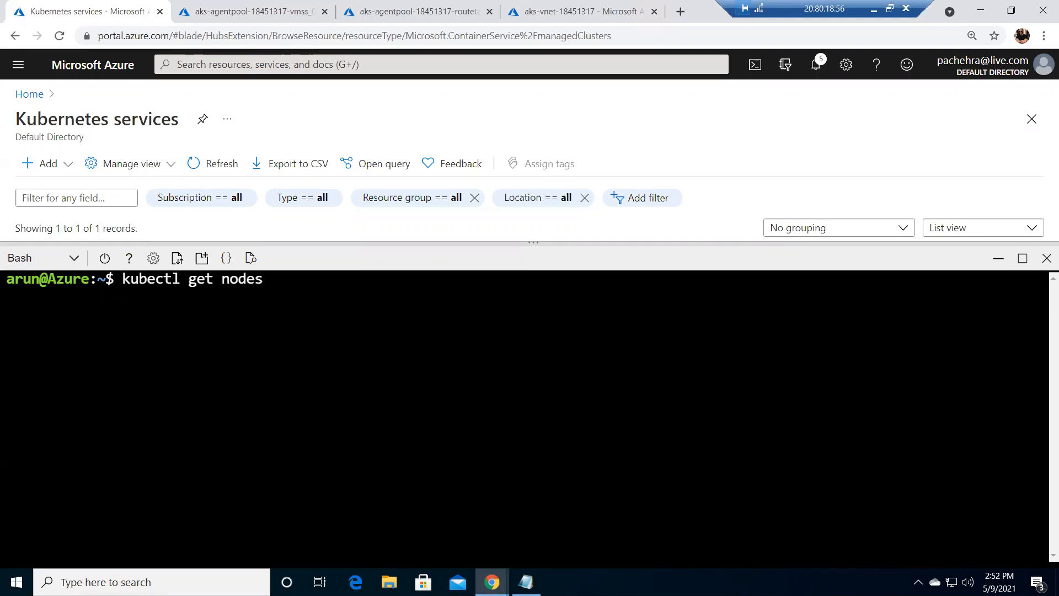
key("Return")
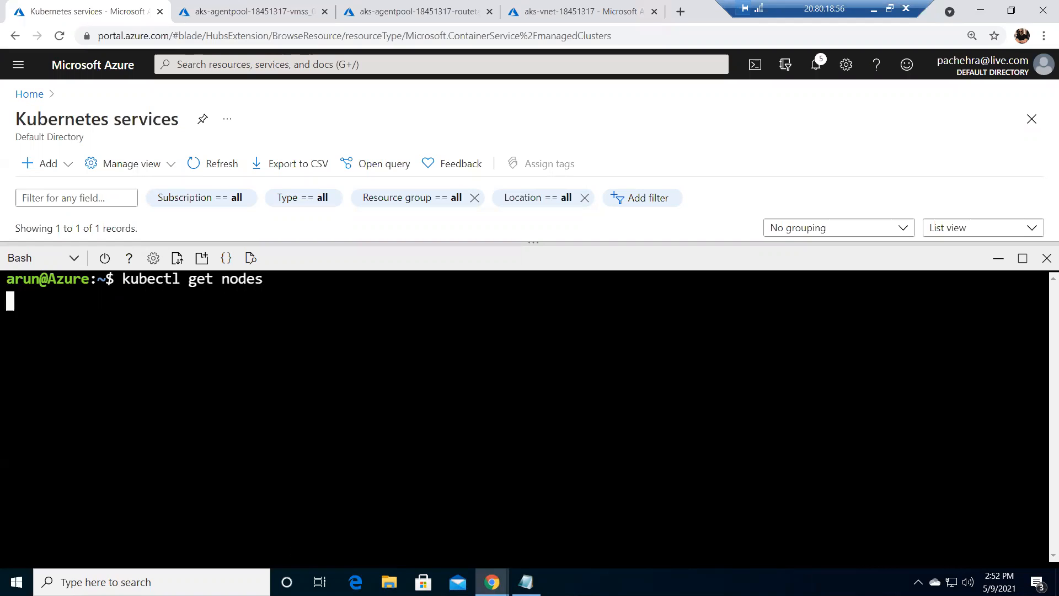
key("Return")
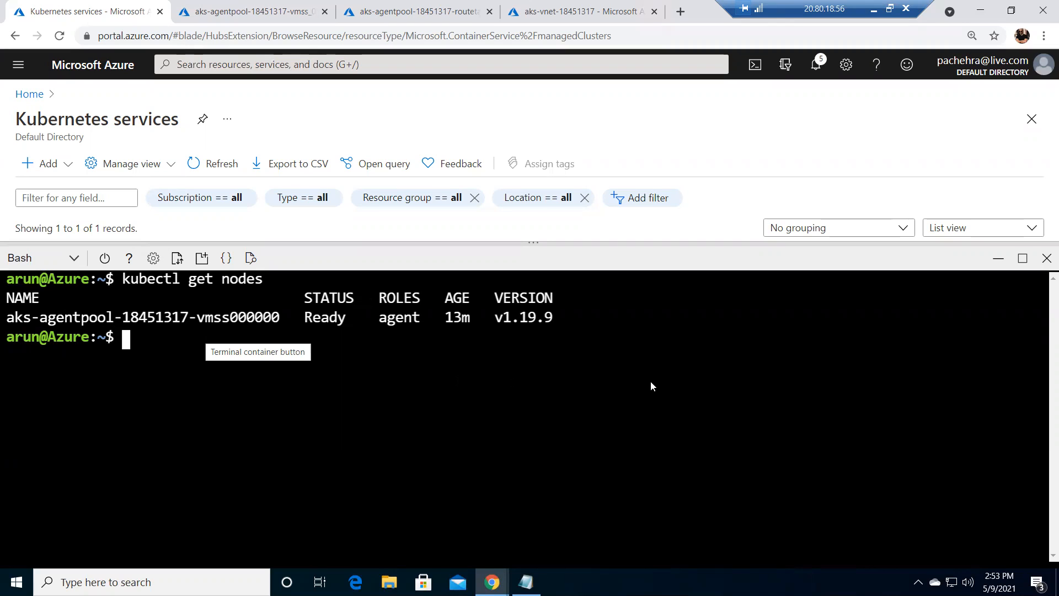
mouse_move(652, 387)
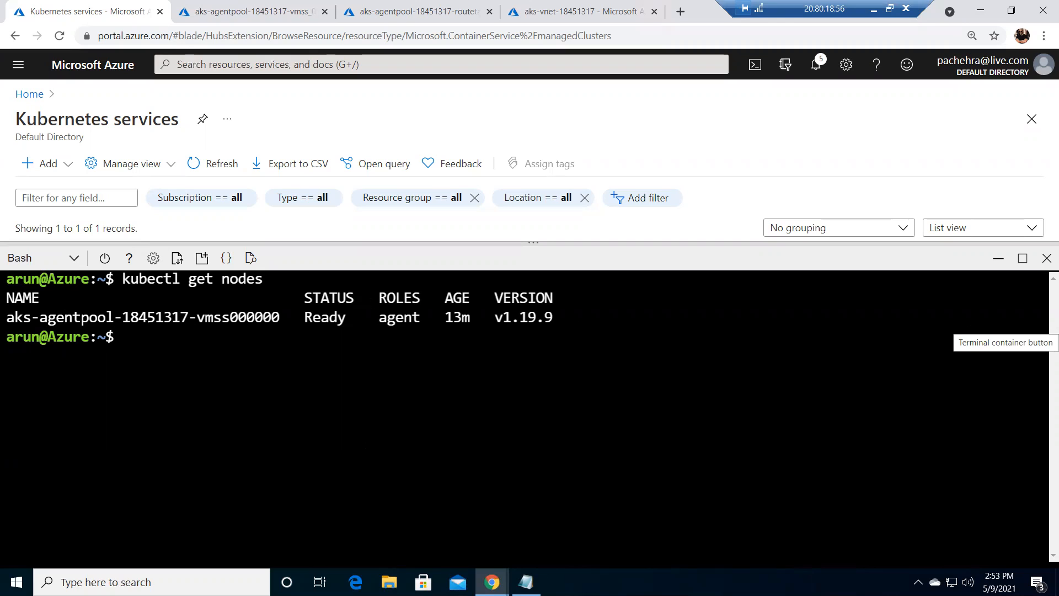
left_click(125, 338)
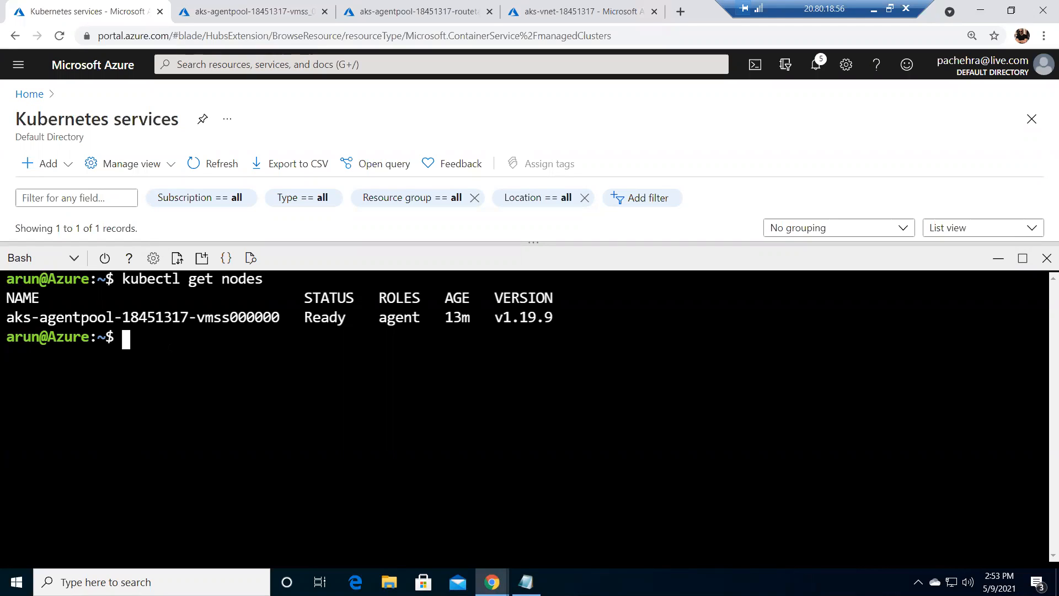
Create the AKS-DEMO directory with mkdir and cd into it.
type("vi")
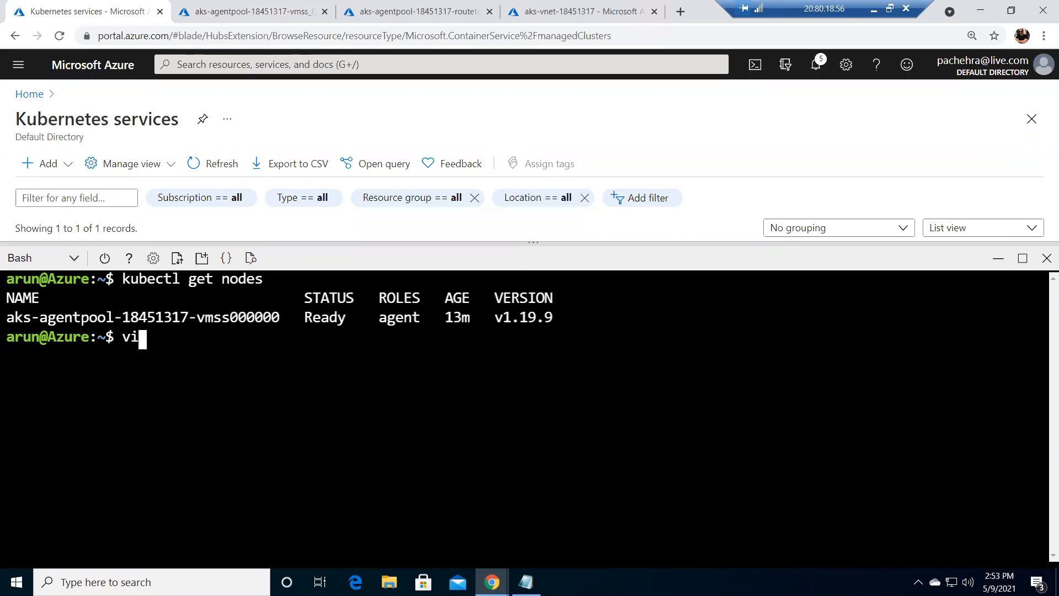
type("m")
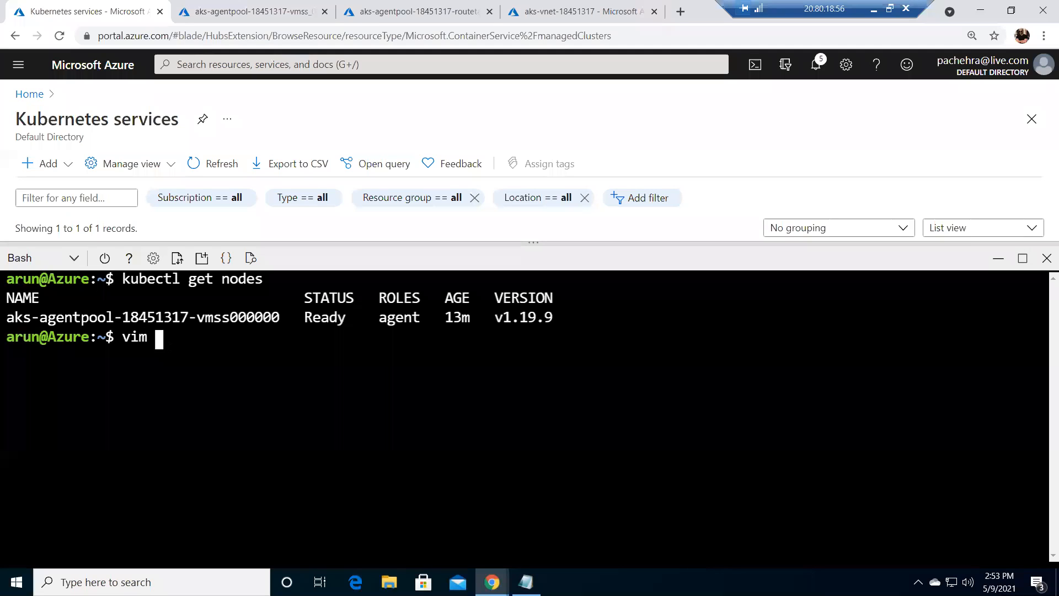
type("azure")
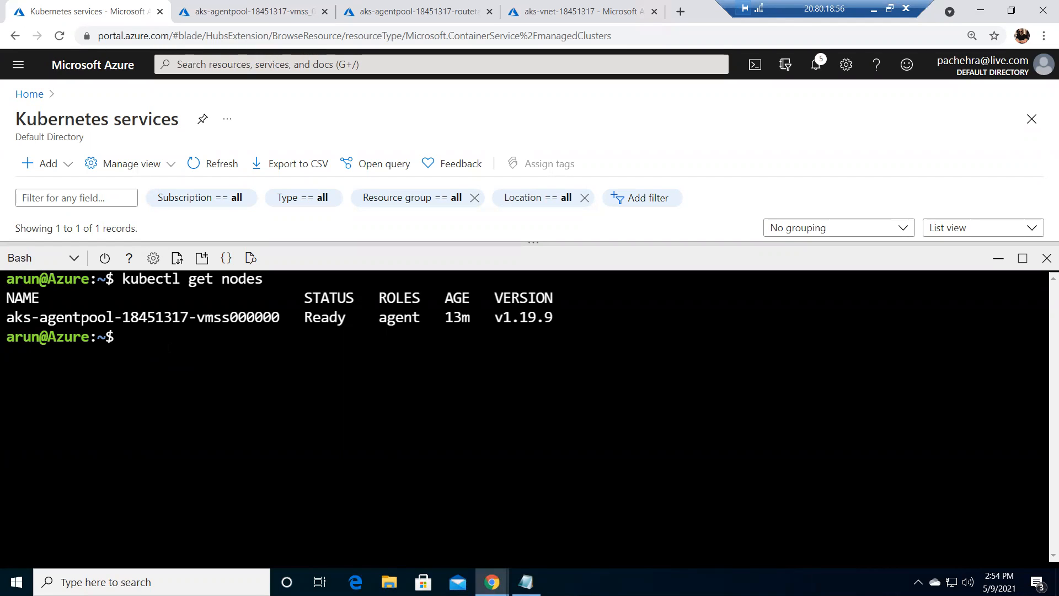
type("mkdir")
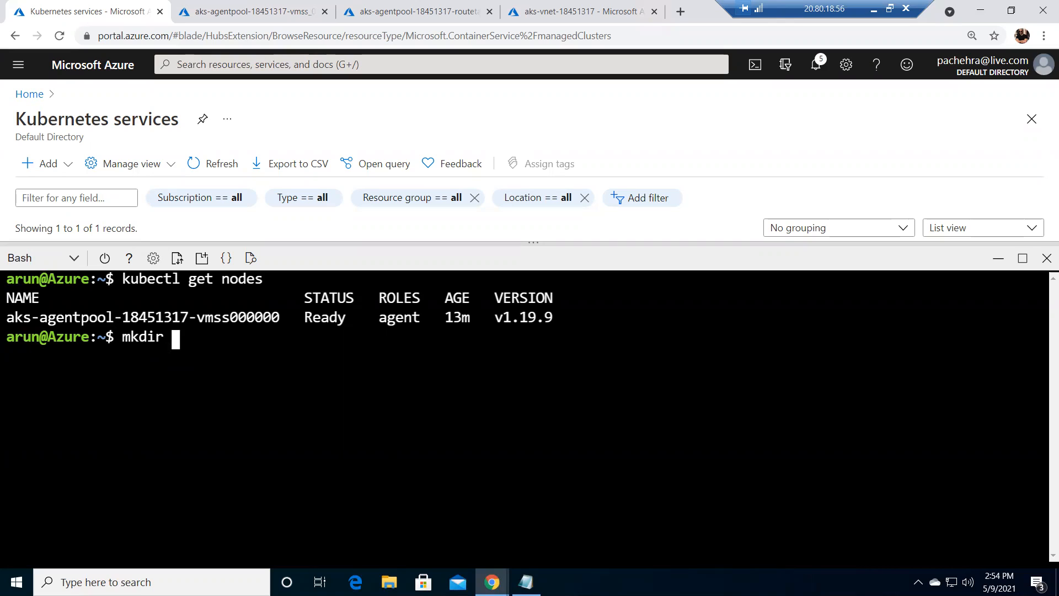
type("A")
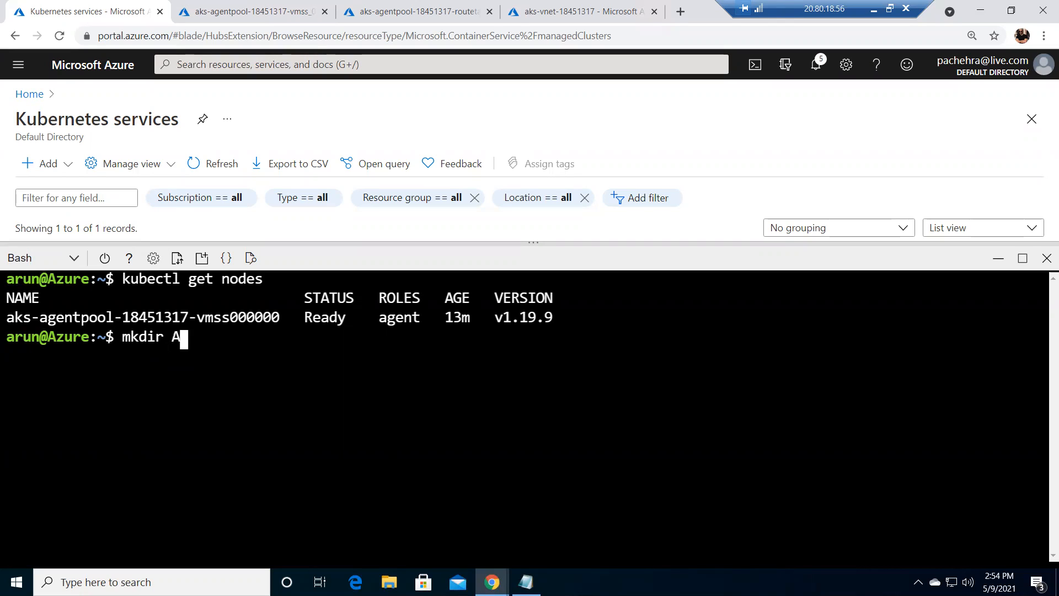
type("KS")
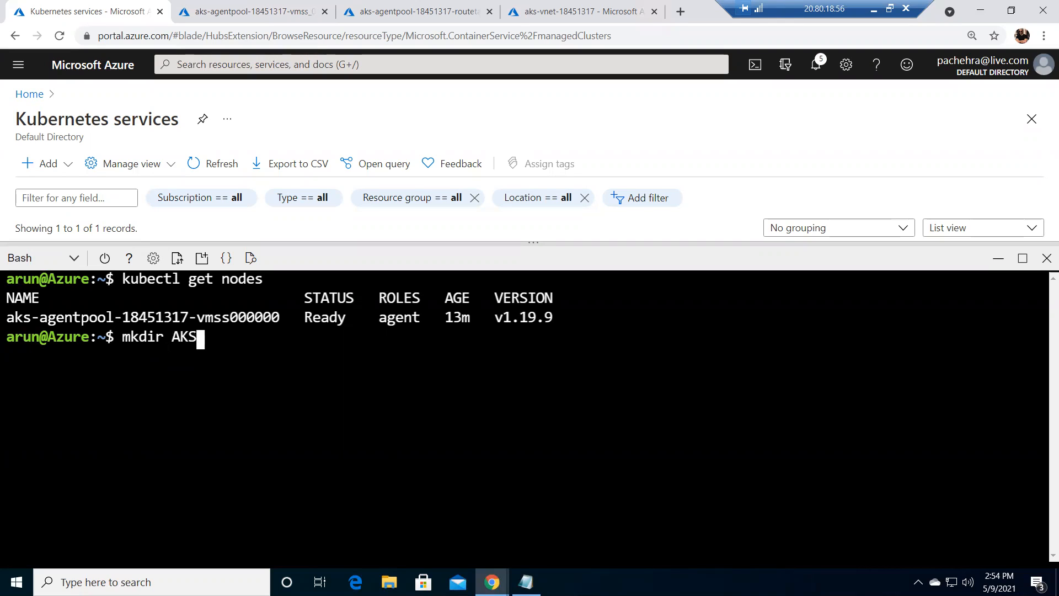
type("-DEMO")
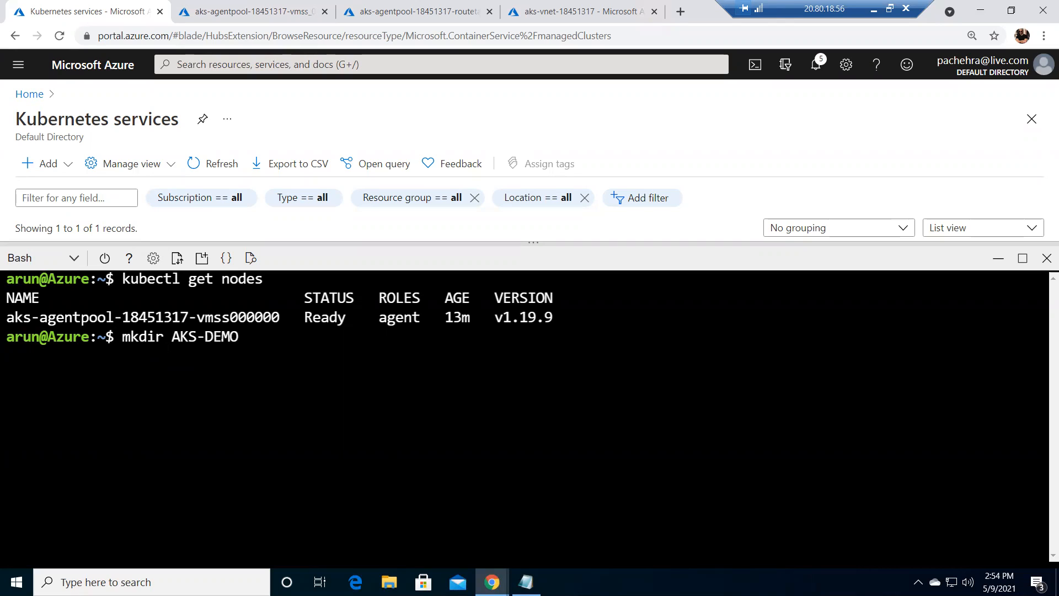
type("cd AKS-DEMO/")
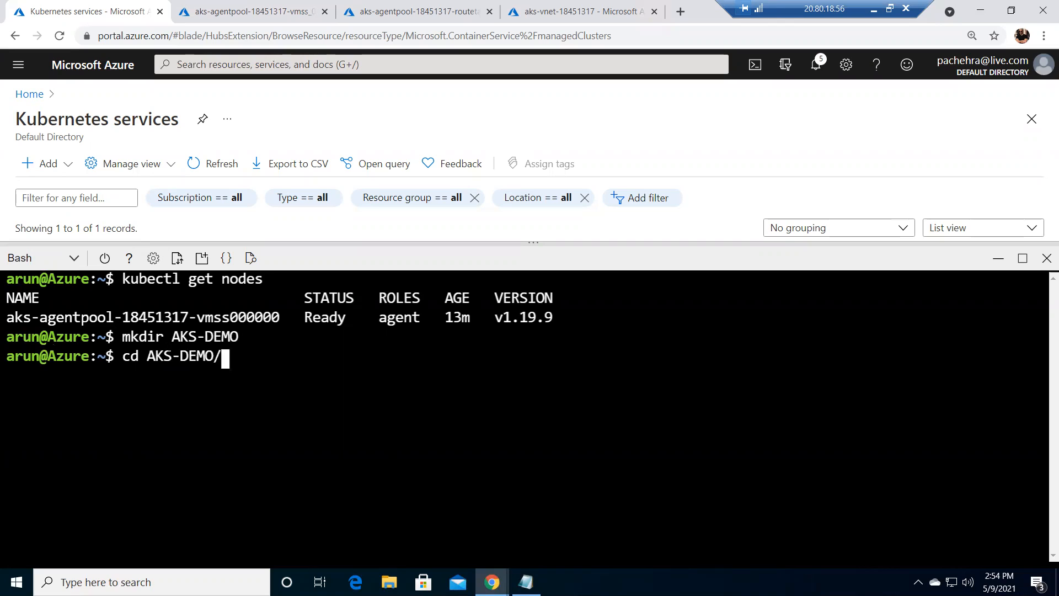
key("Return")
type("ls")
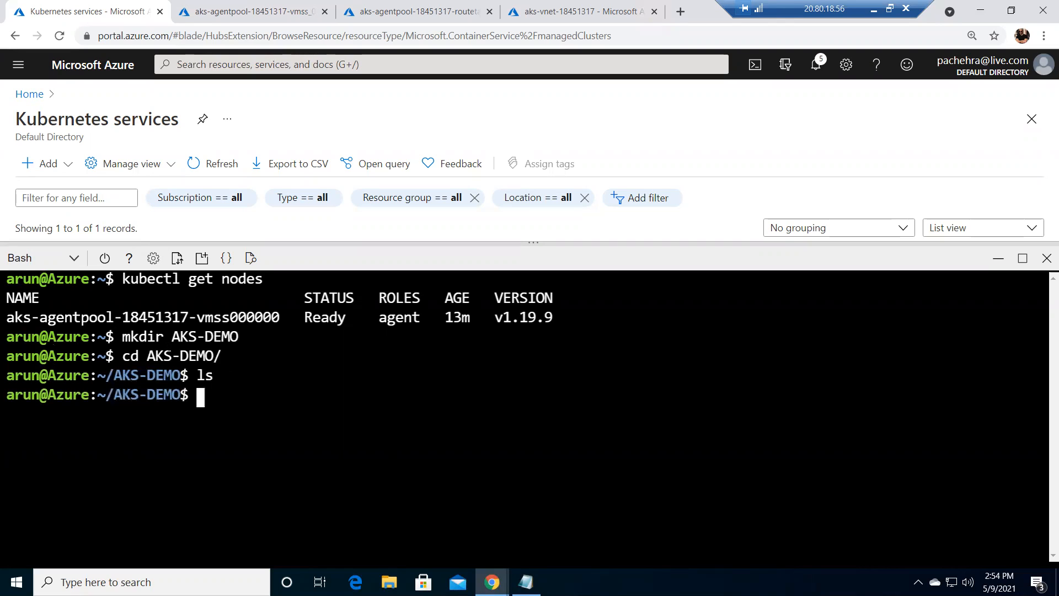
Clear the shell, open azure-vote.yml in vim and enter insert mode.
type("clear")
type("vim")
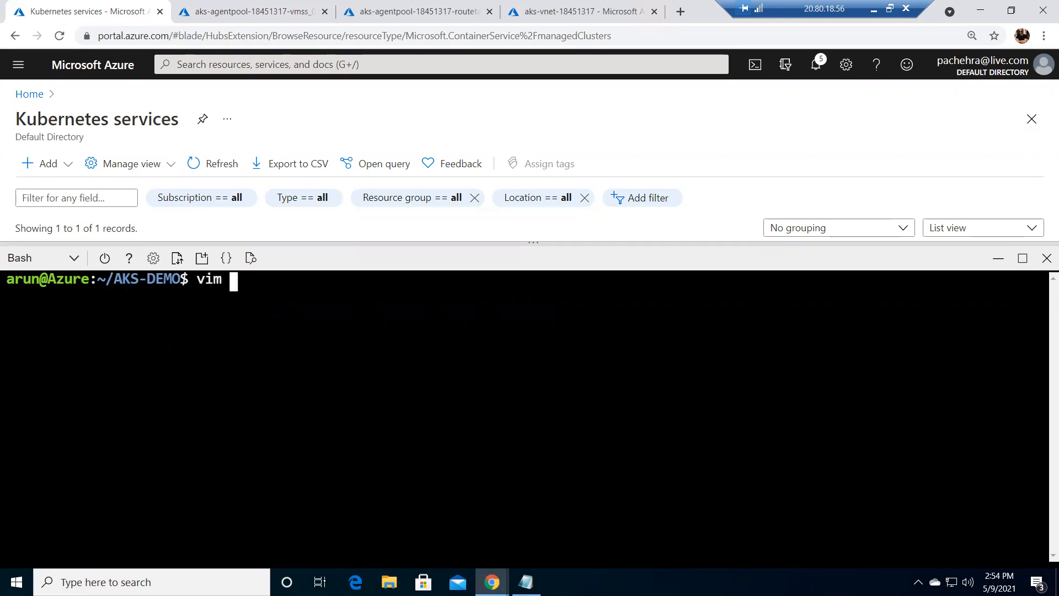
type("azure")
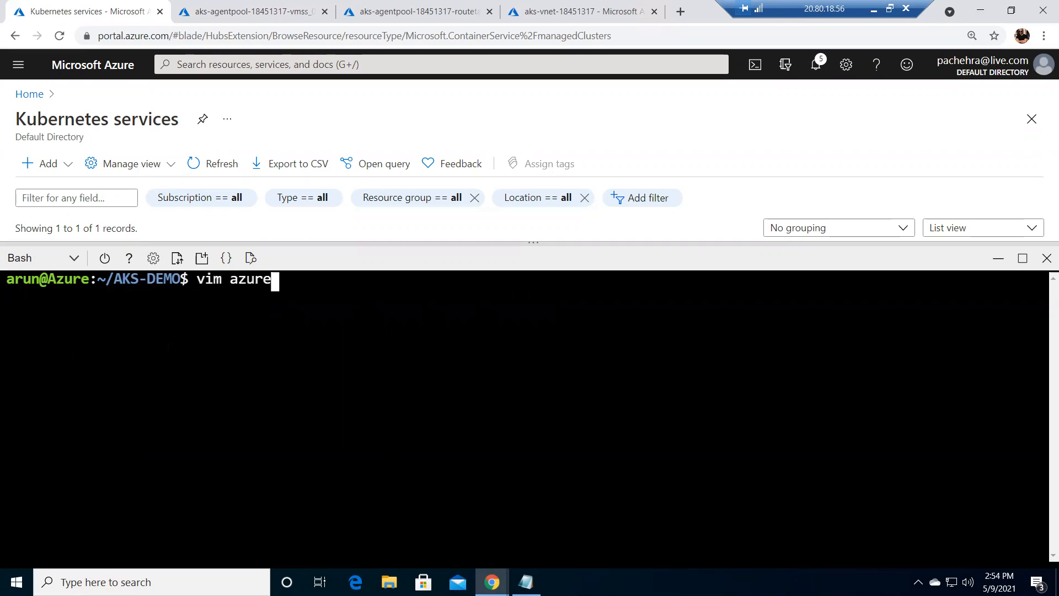
type("-")
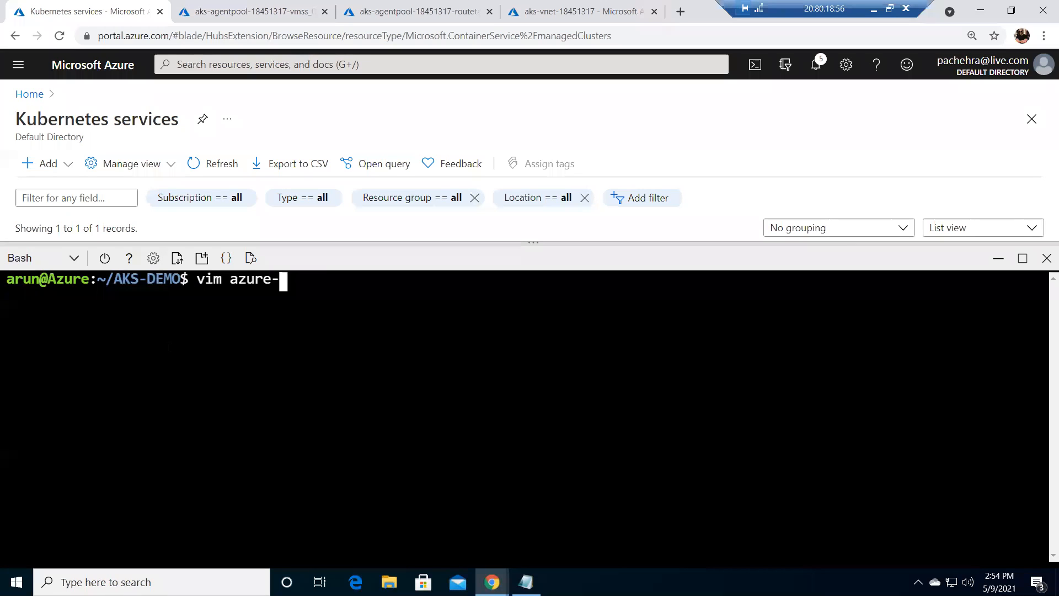
type("vote.y")
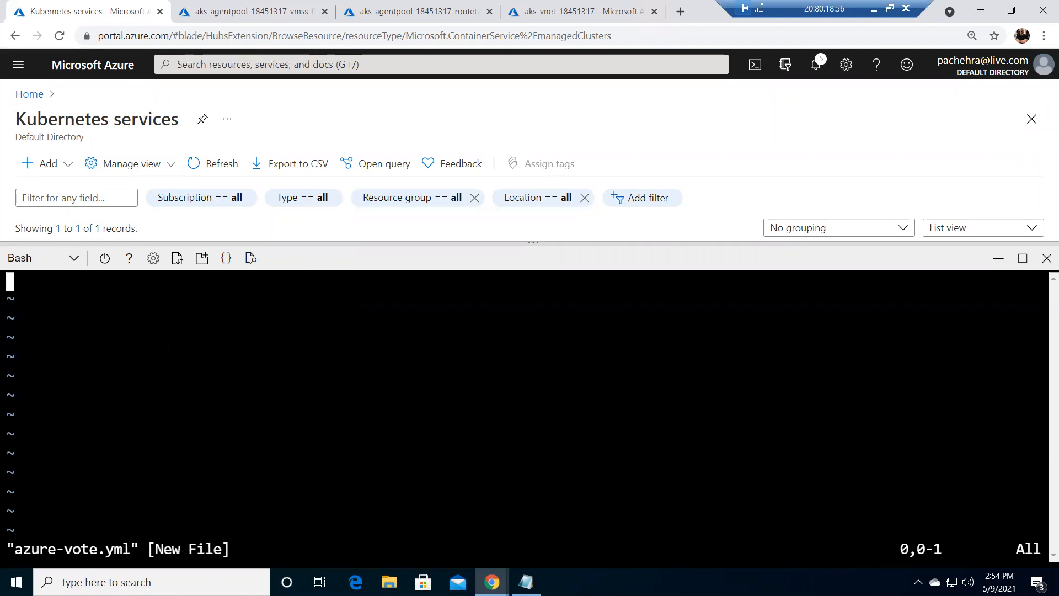
key("i")
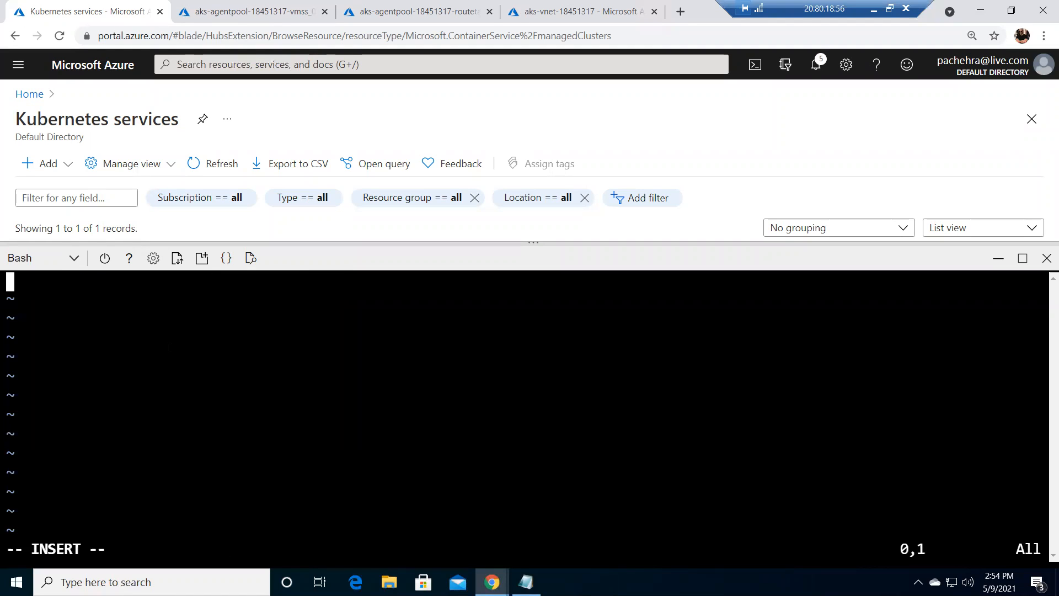
mouse_move(1022, 258)
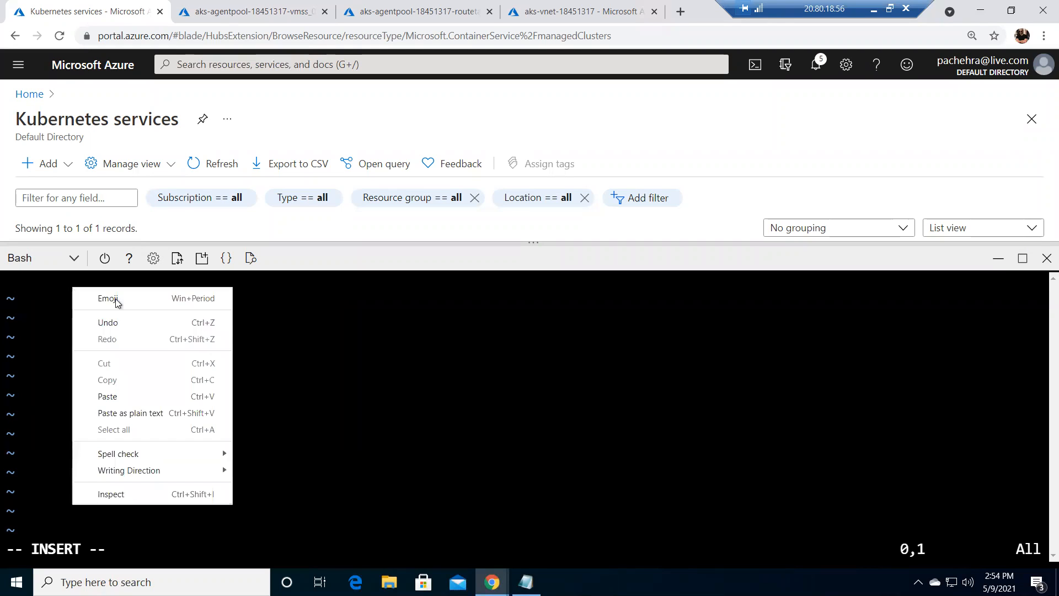
Paste the voting app manifest into azure-vote.yml, scroll through it, then minimize Cloud Shell.
left_click(107, 396)
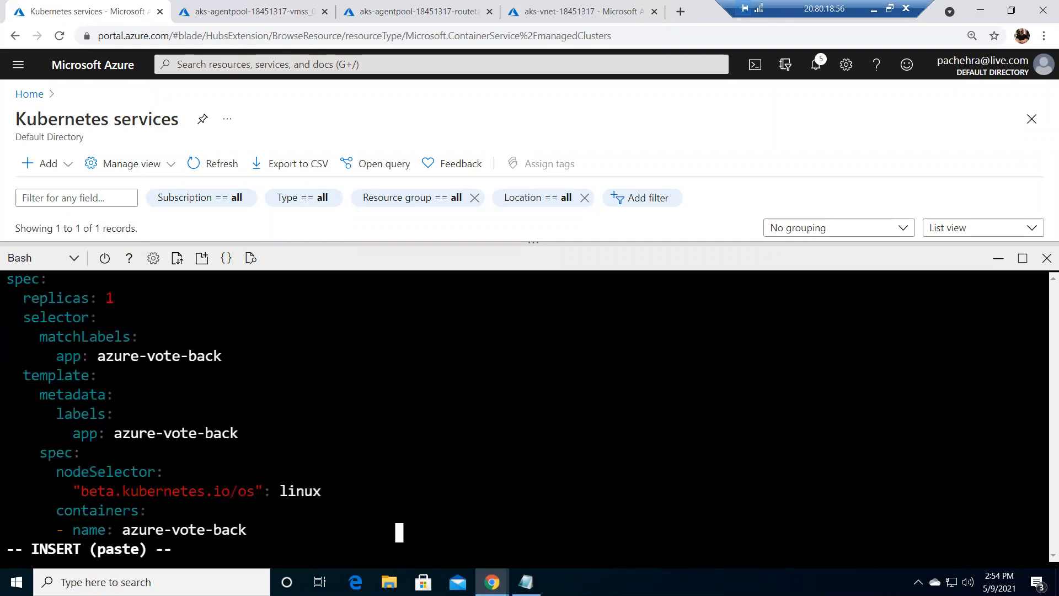
scroll("down", 3)
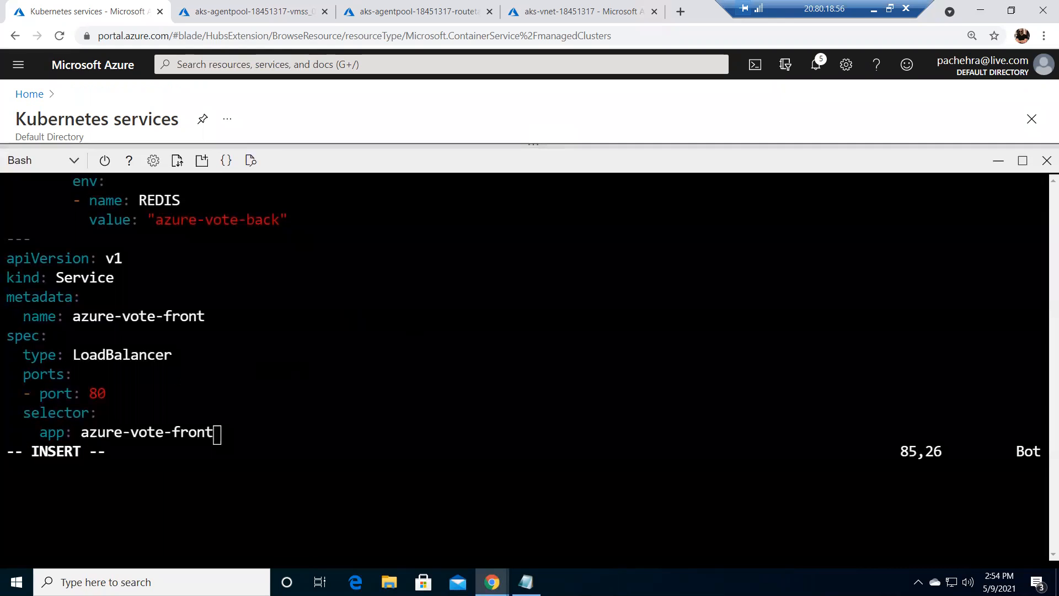
scroll("up", 3)
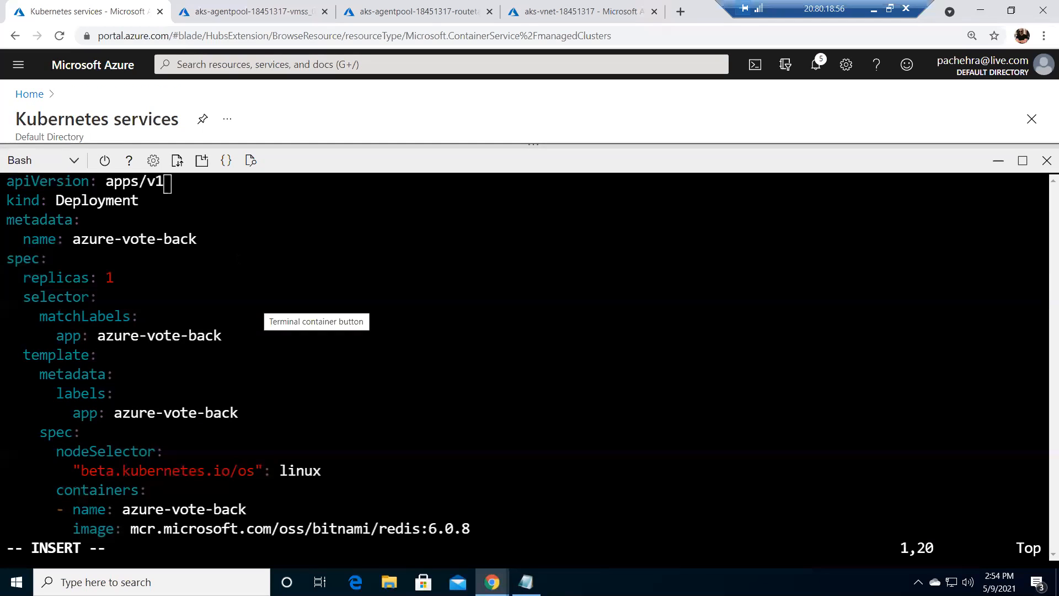
scroll("down", 3)
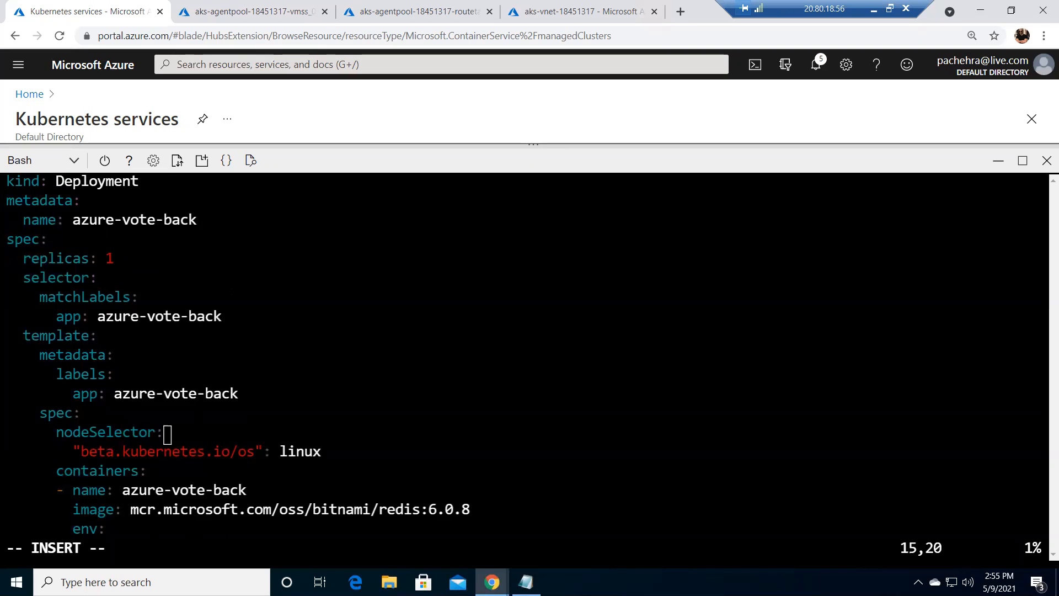
scroll("down", 3)
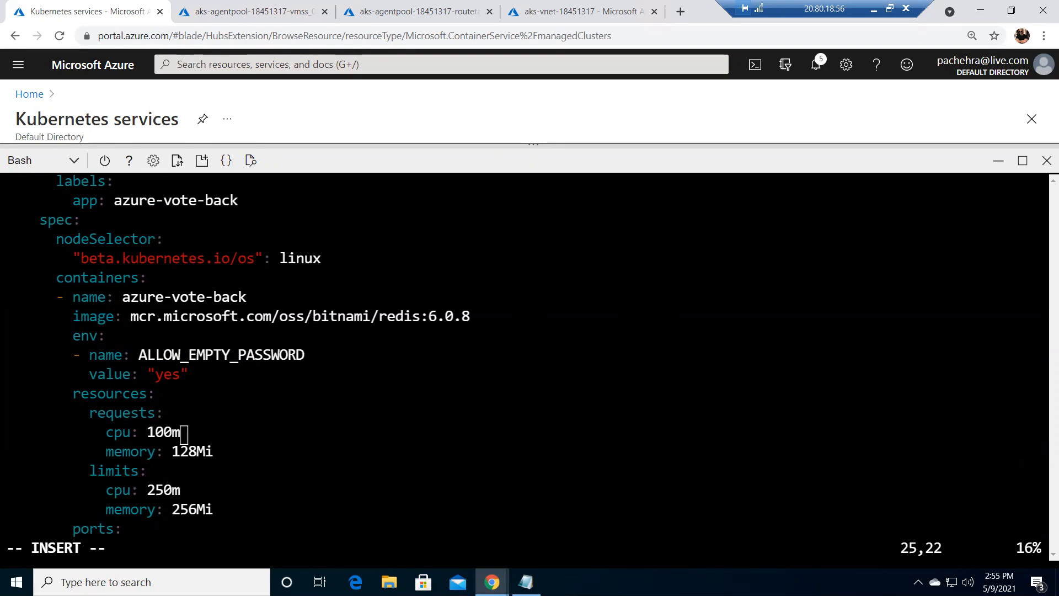
scroll("down", 3)
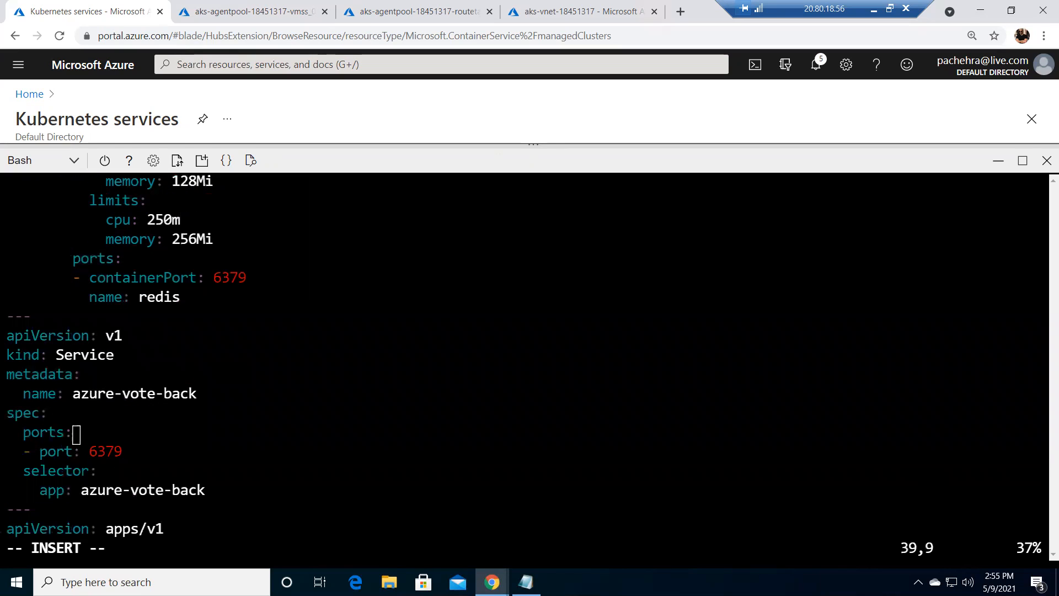
scroll("down", 3)
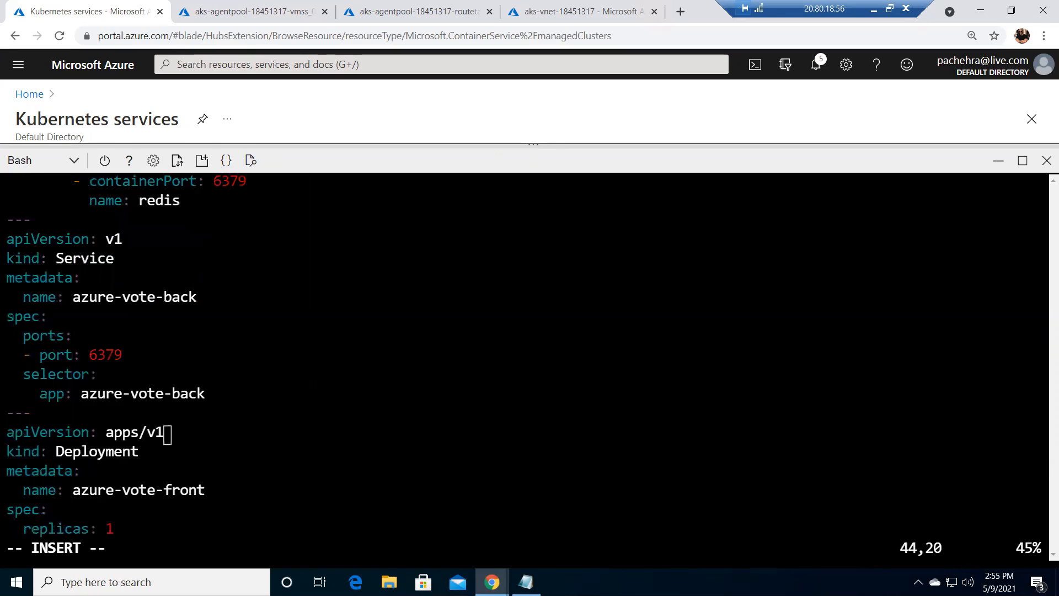
scroll("down", 3)
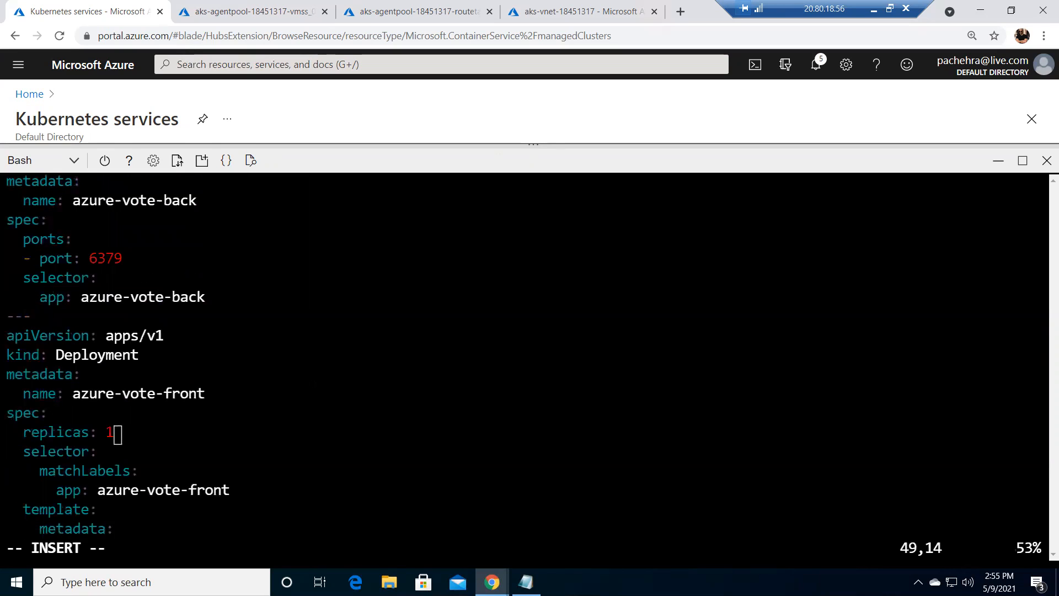
scroll("down", 3)
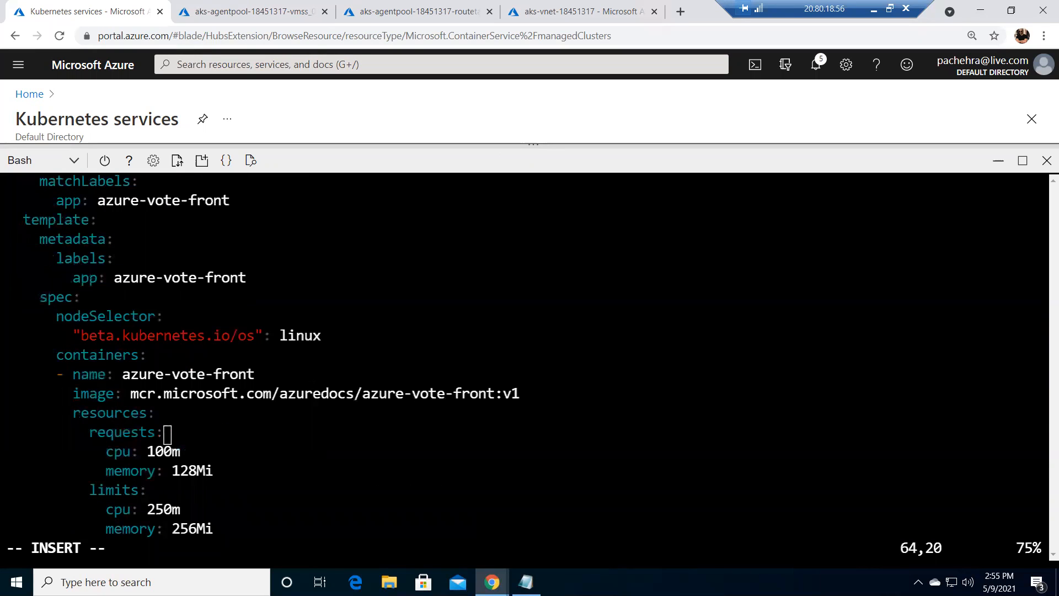
scroll("up", 3)
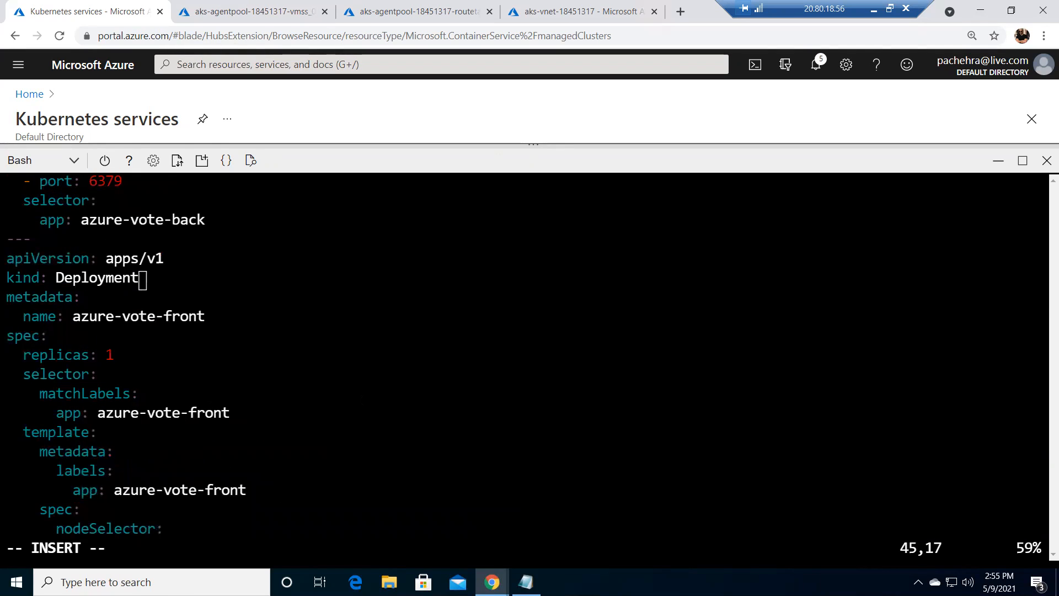
scroll("down", 3)
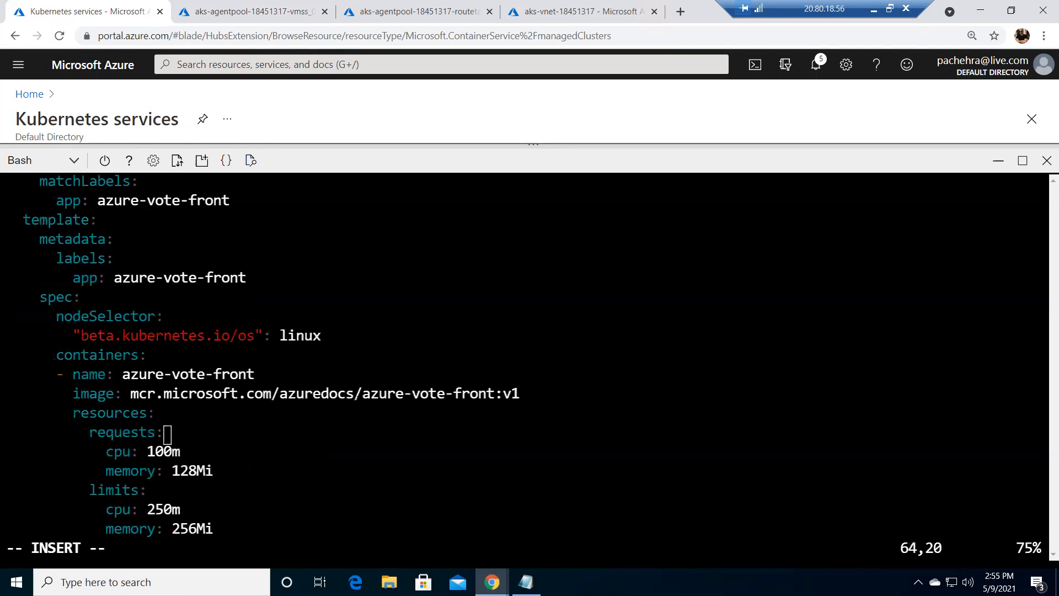
scroll("down", 3)
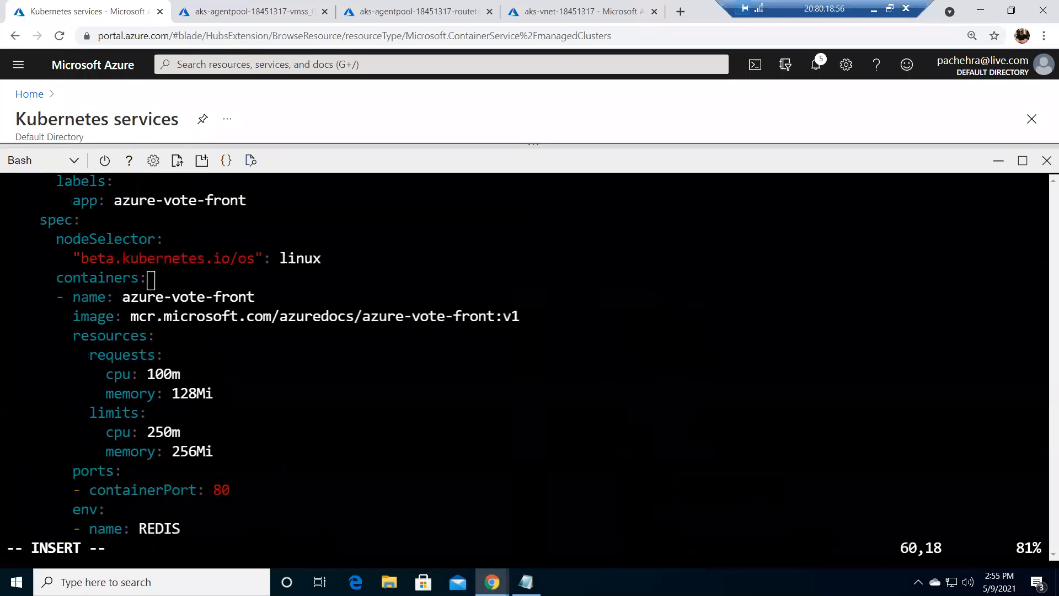
scroll("down", 3)
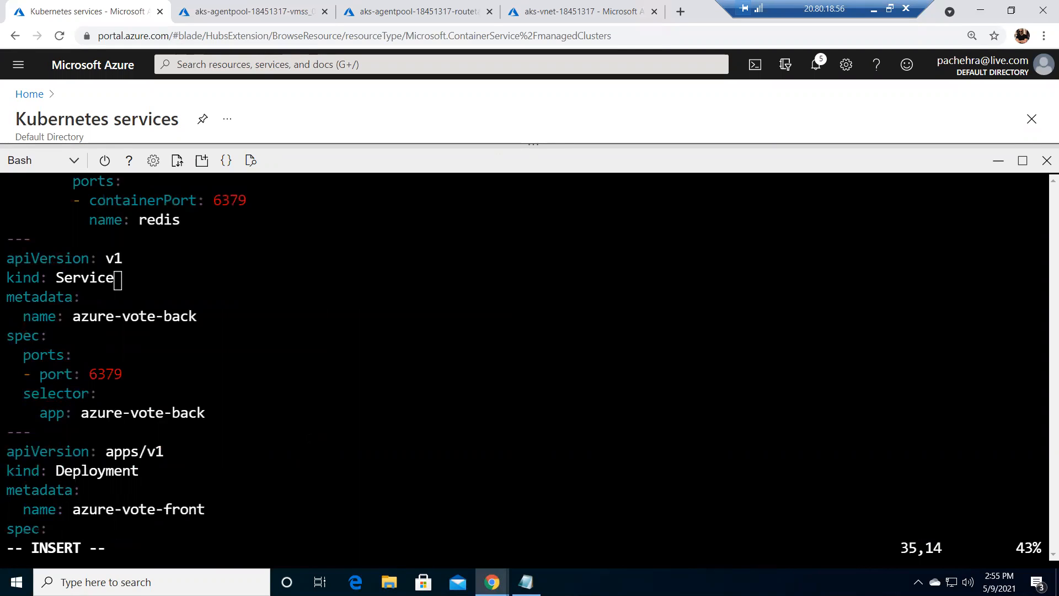
scroll("up", 3)
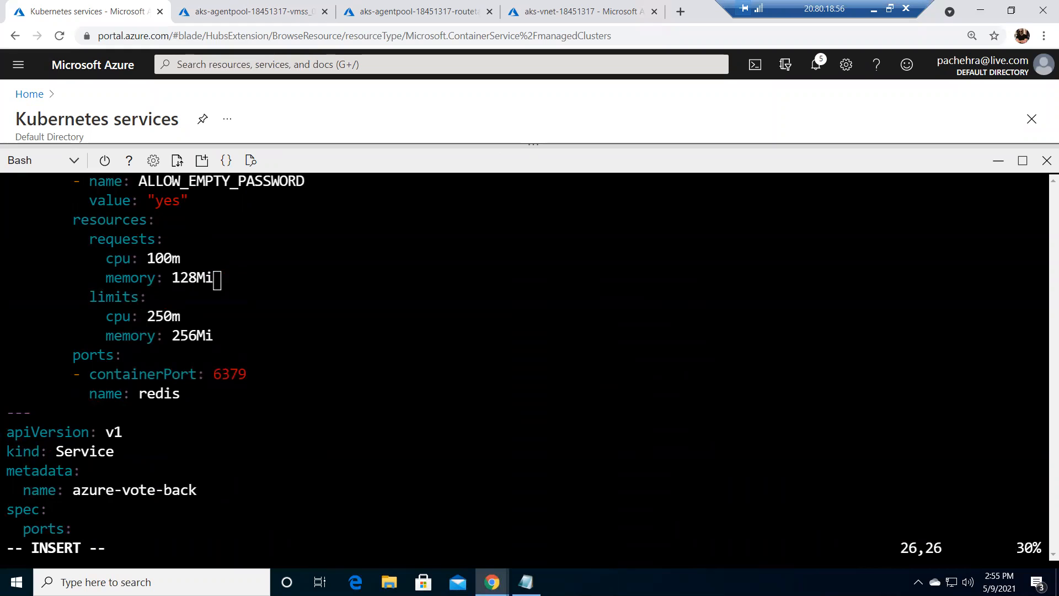
scroll("down", 3)
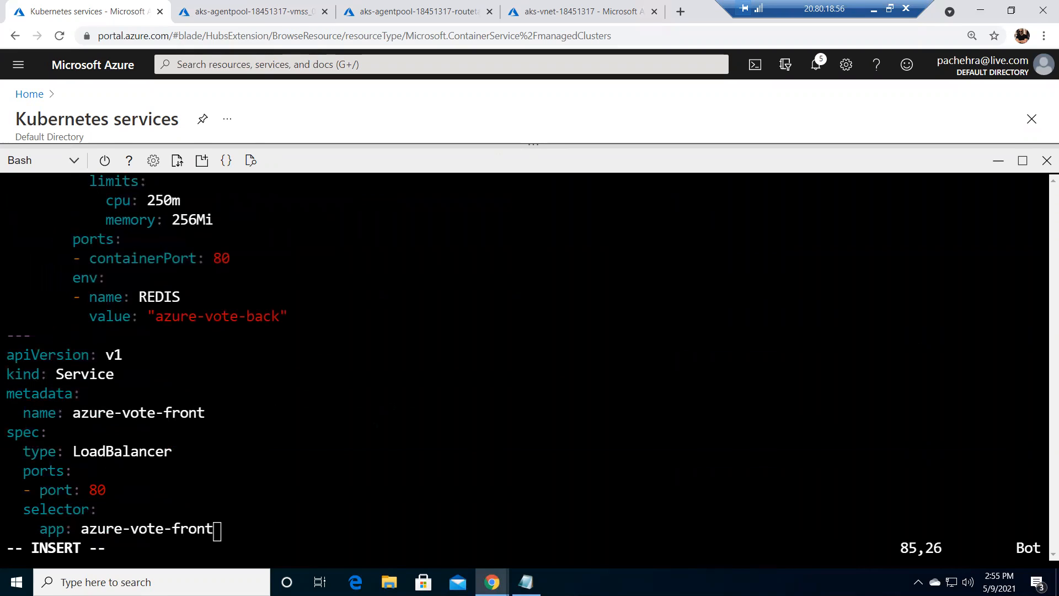
left_click(1045, 160)
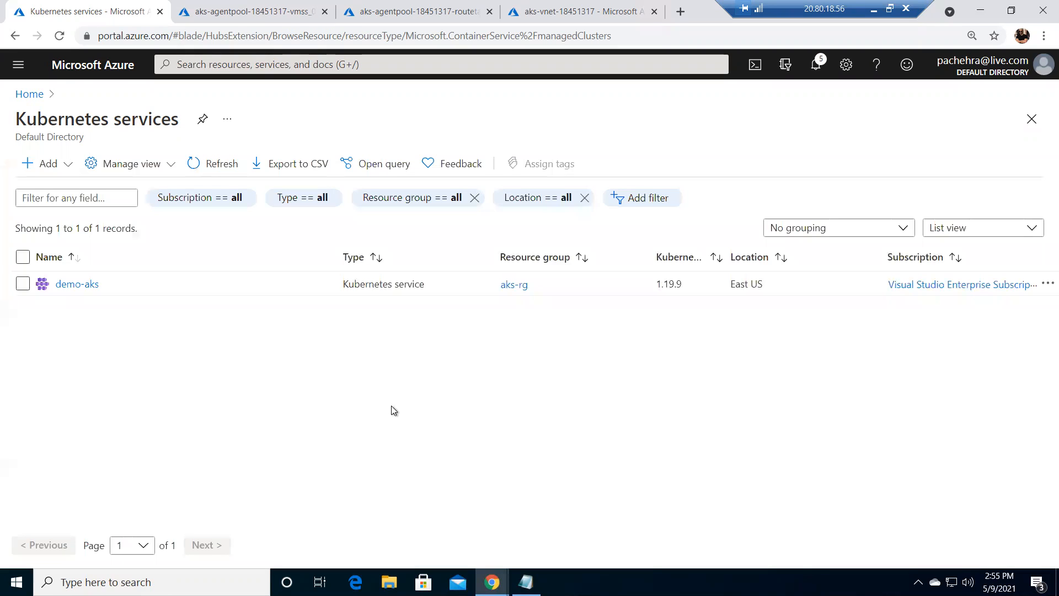
mouse_move(760, 120)
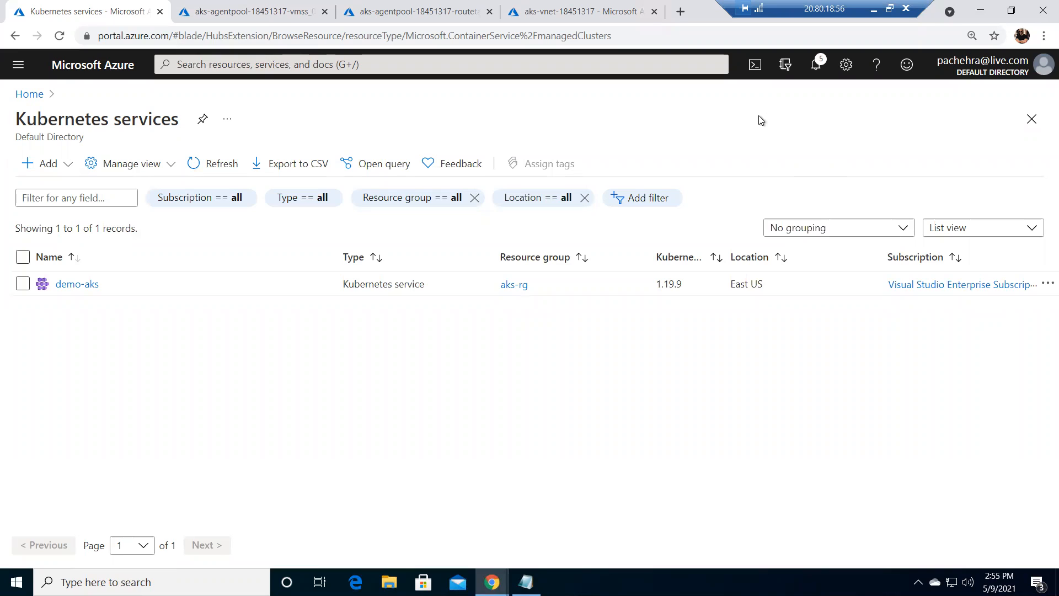
mouse_move(755, 64)
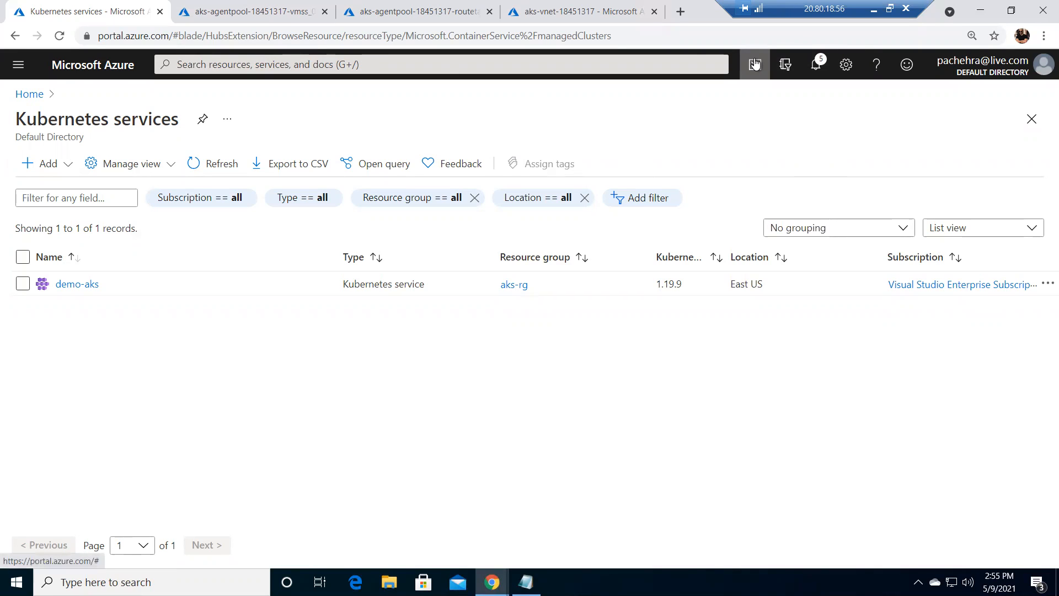
Restore the Cloud Shell and leave vim insert mode to save azure-vote.yml.
left_click(755, 64)
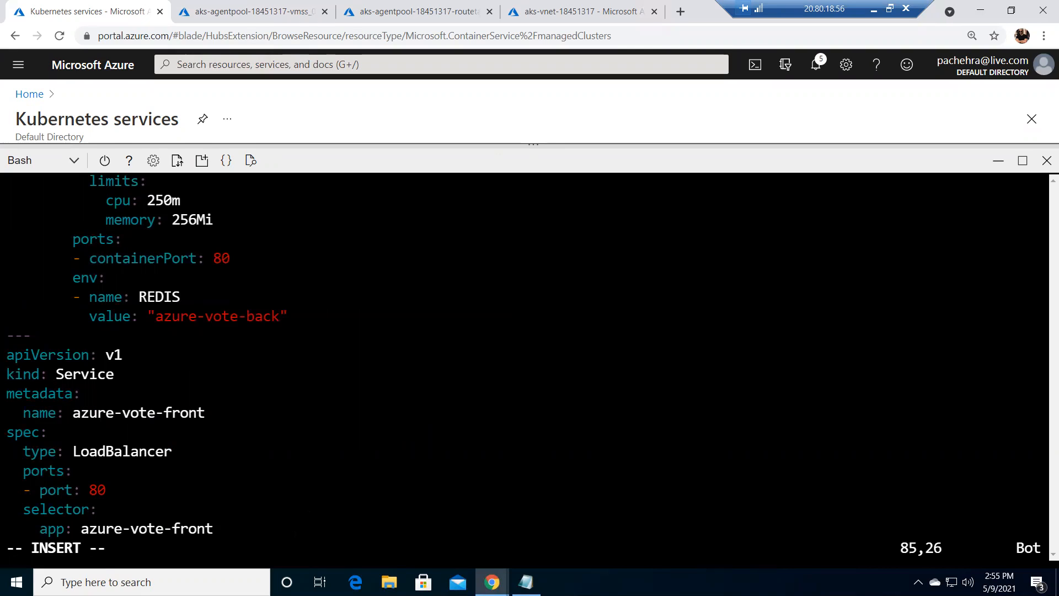
key("Escape")
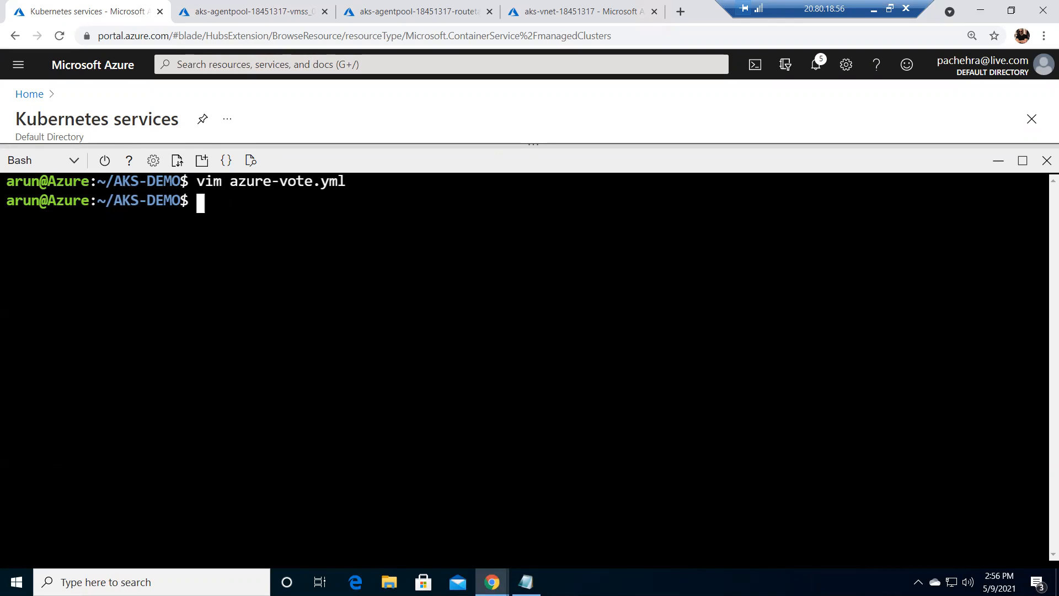
Begin typing the kubectl apply command at the AKS-DEMO prompt.
type("kubectl apply")
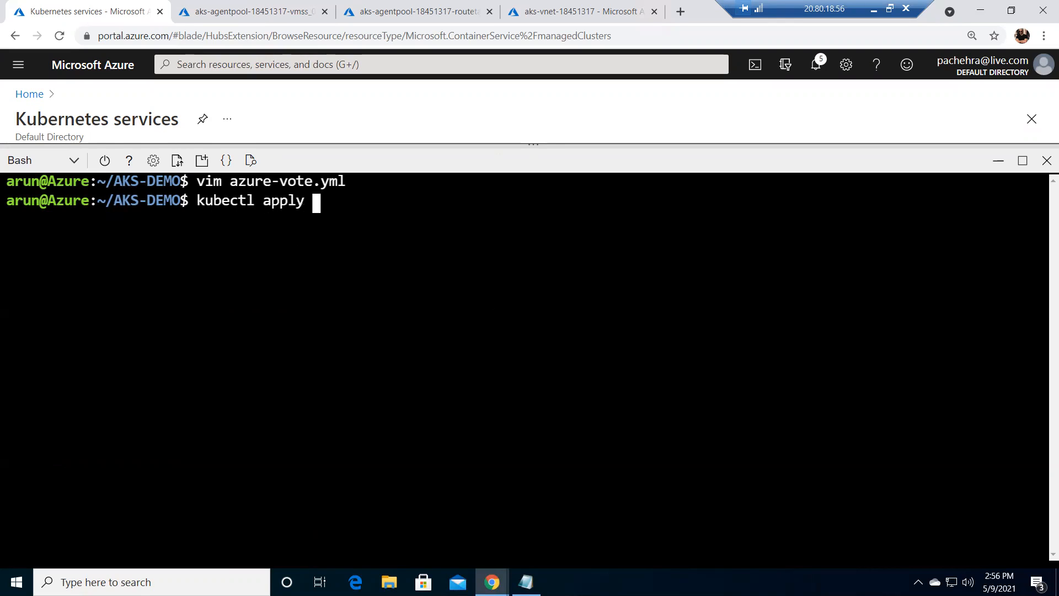
Run kubectl apply -f azure-vote.yml to create the vote front and back deployments and services.
type("-f")
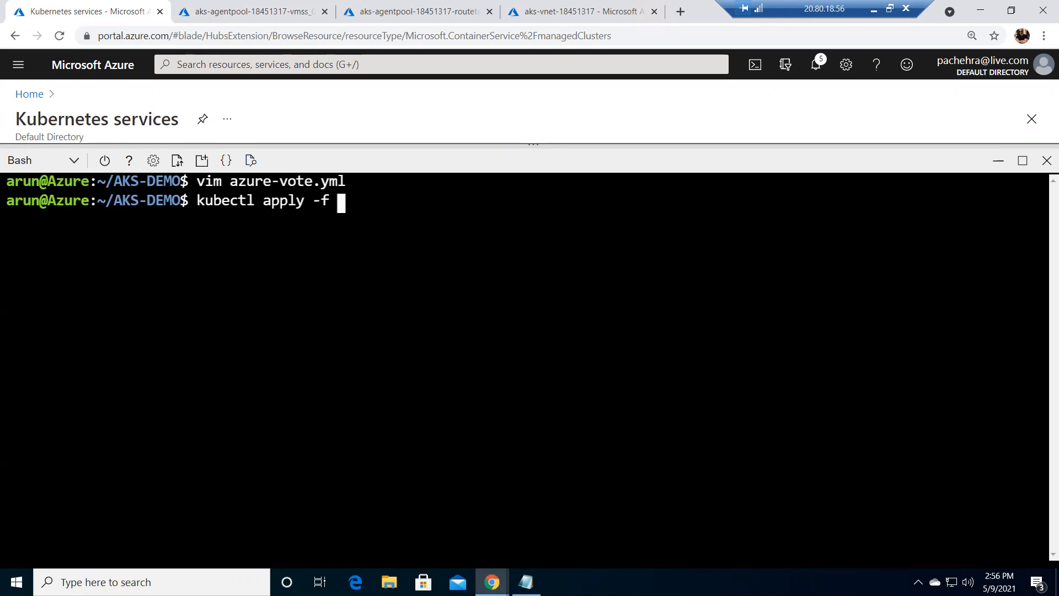
type("azure-vote.yml")
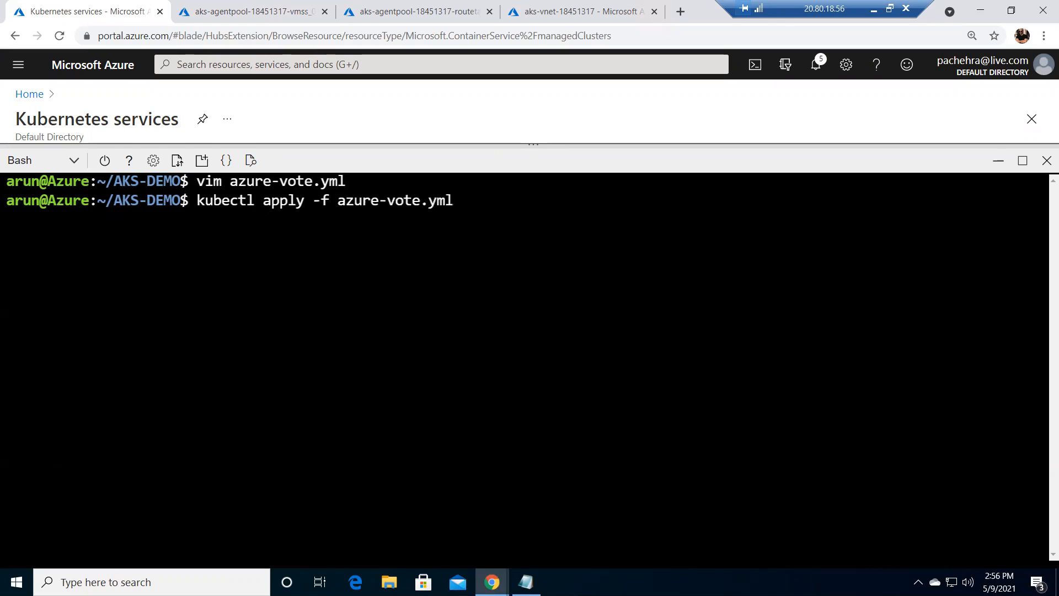
key("Return")
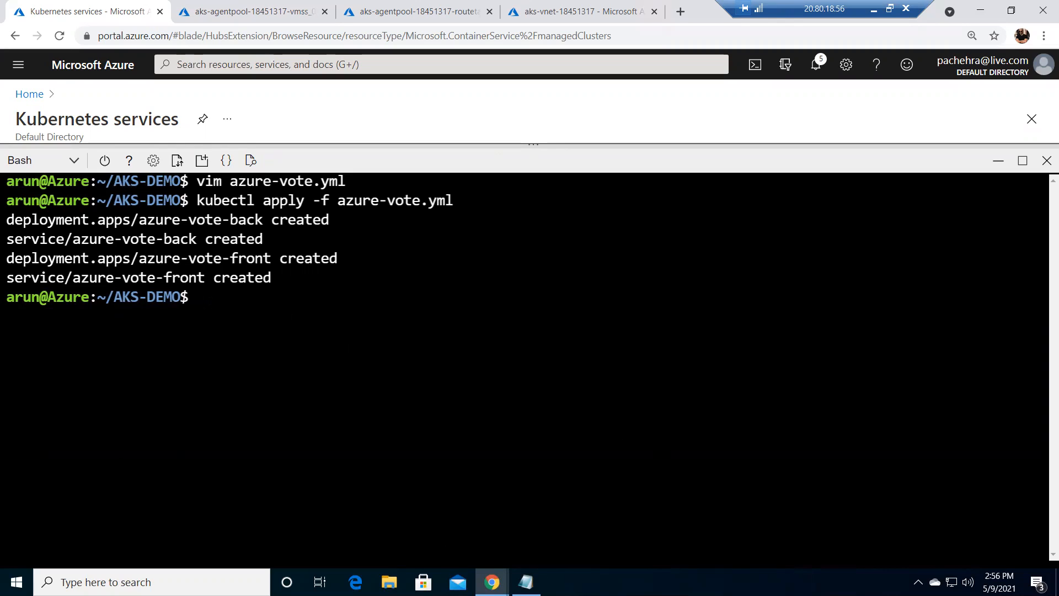
Start a kubectl get service command and erase the mistakenly typed azure-vote.yml ending.
type("kubectl g")
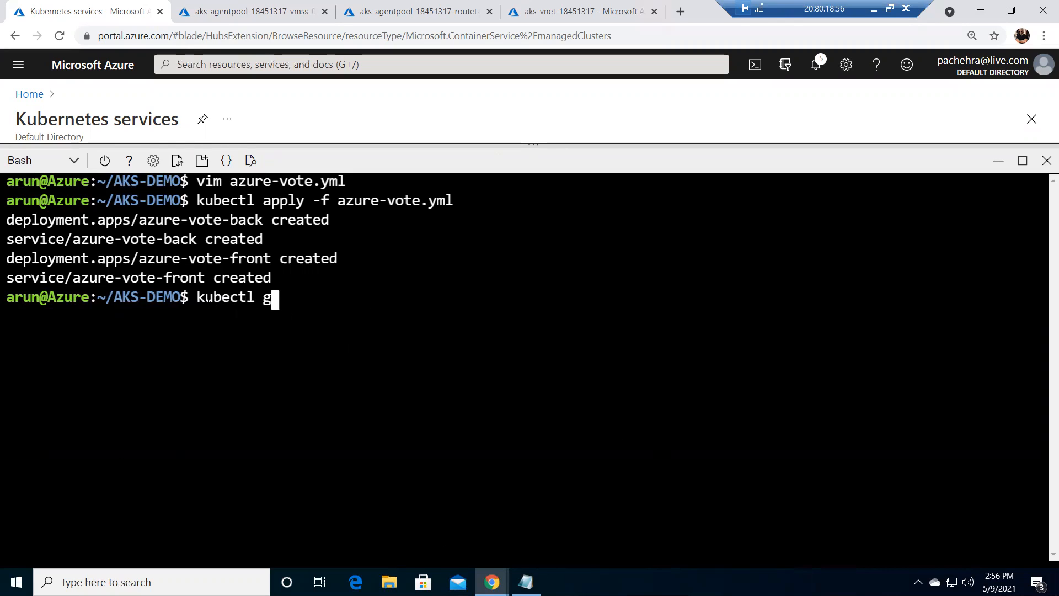
type("et ser")
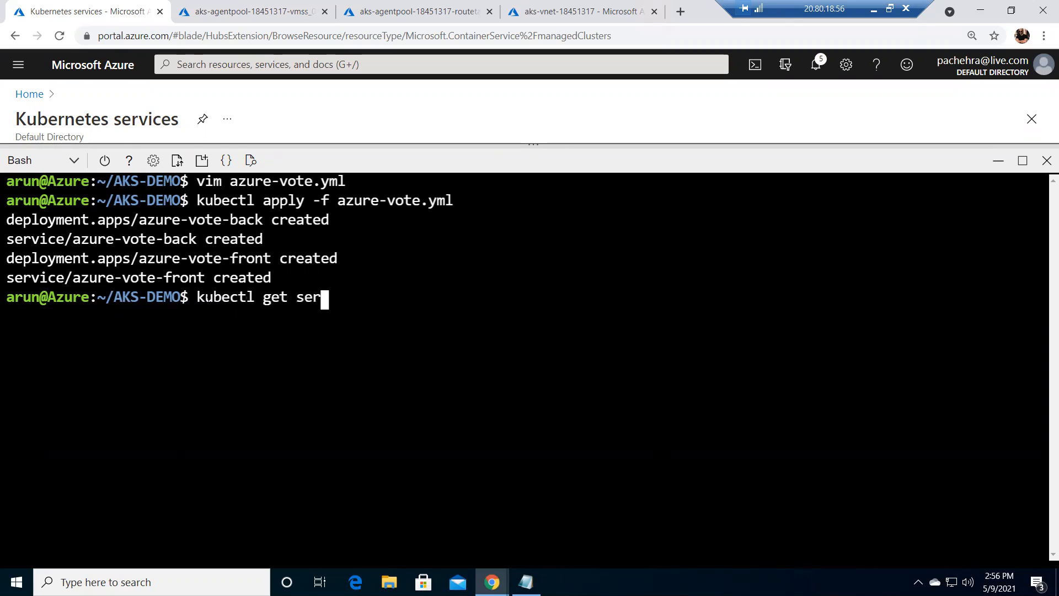
type("vice a")
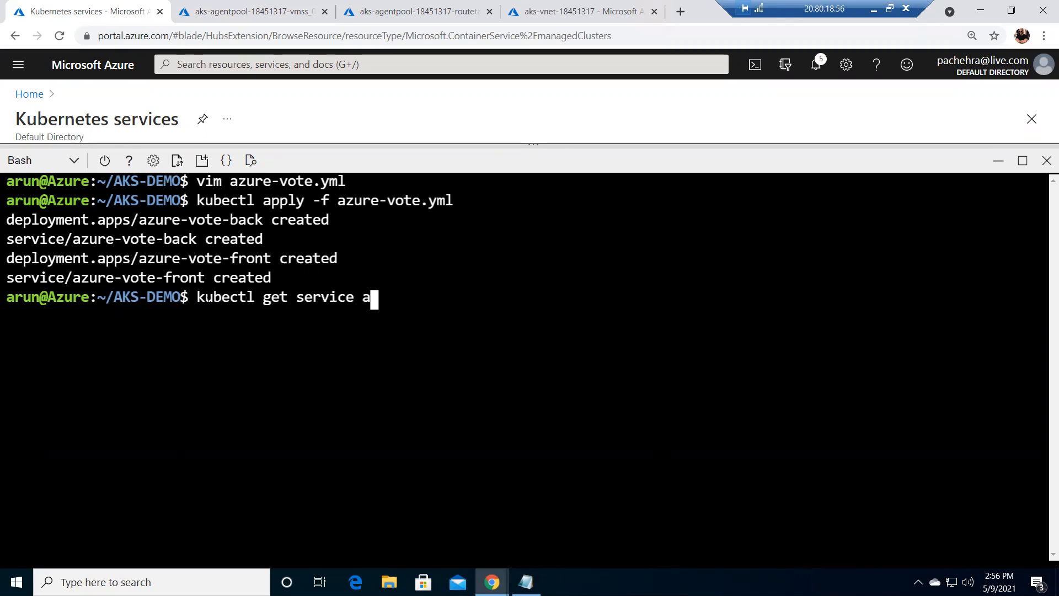
type("zure-vote.yml")
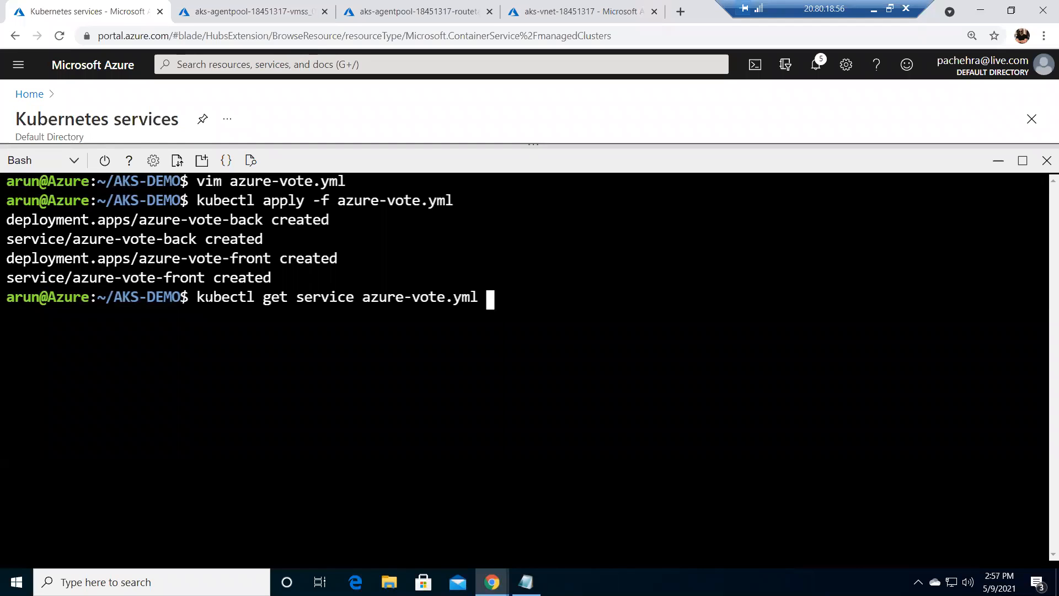
key("Backspace")
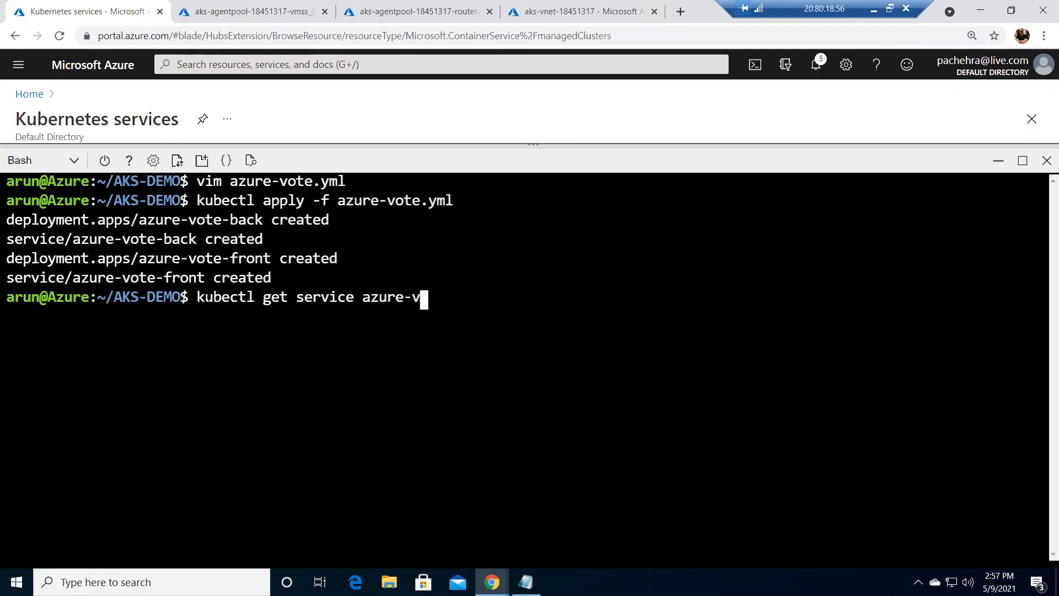
key("Backspace")
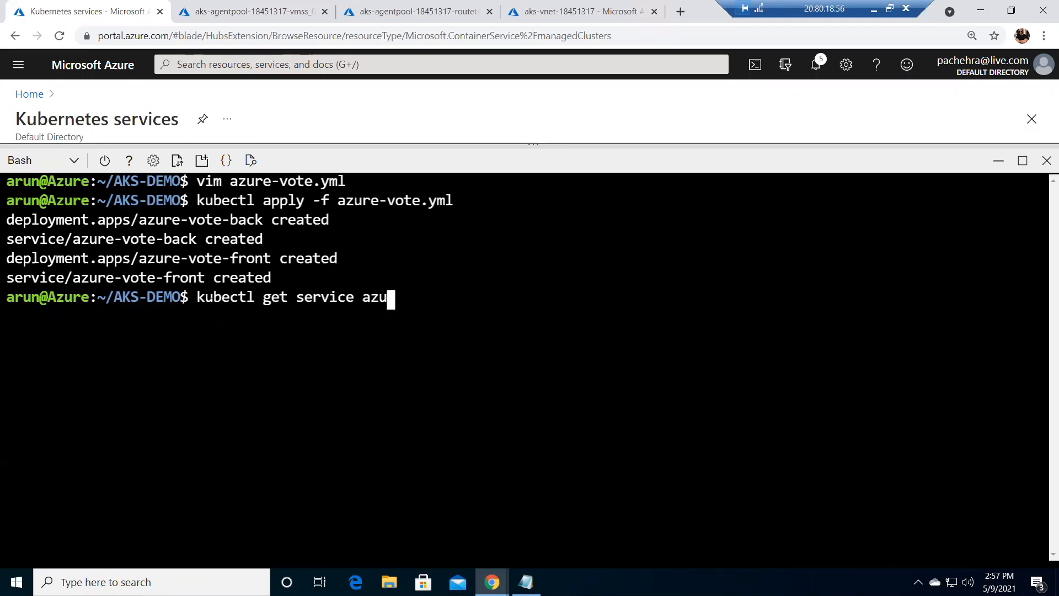
mouse_move(250, 160)
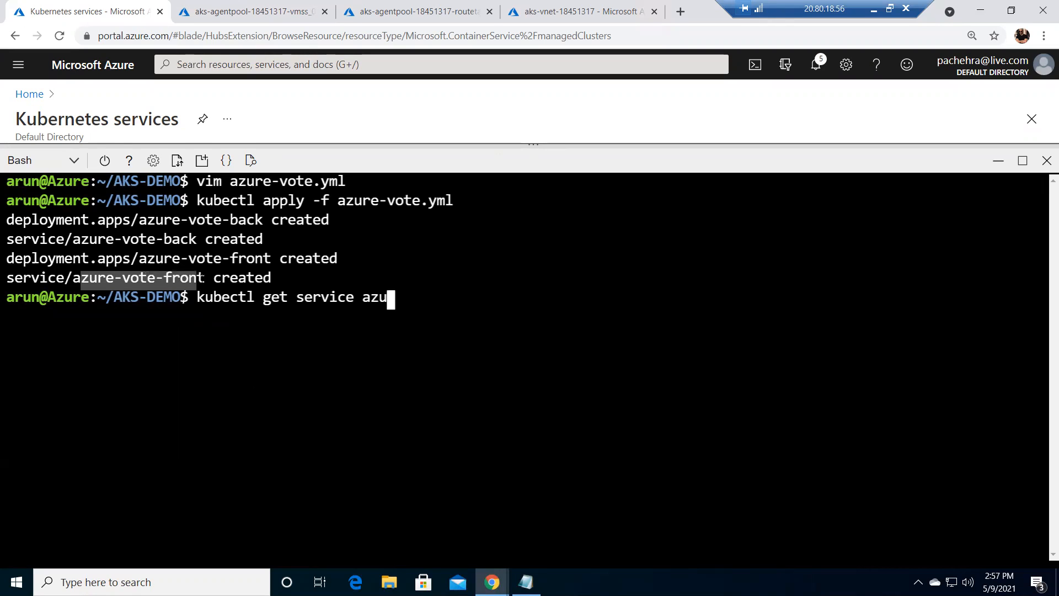
Copy the azure-vote-front name, paste it into kubectl get service and run the lookup.
right_click(192, 280)
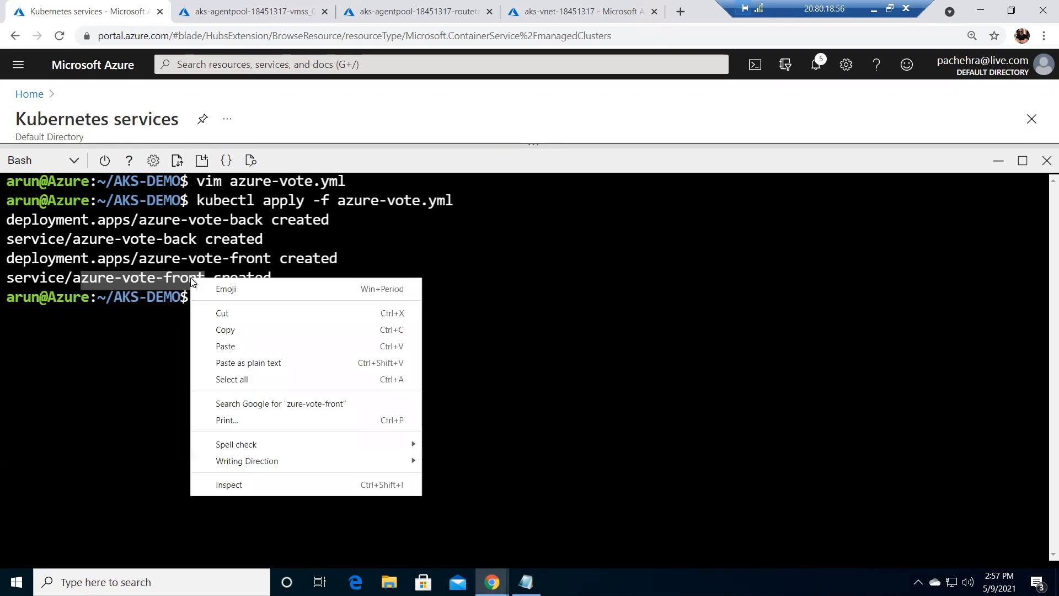
type("kubectl get service azu")
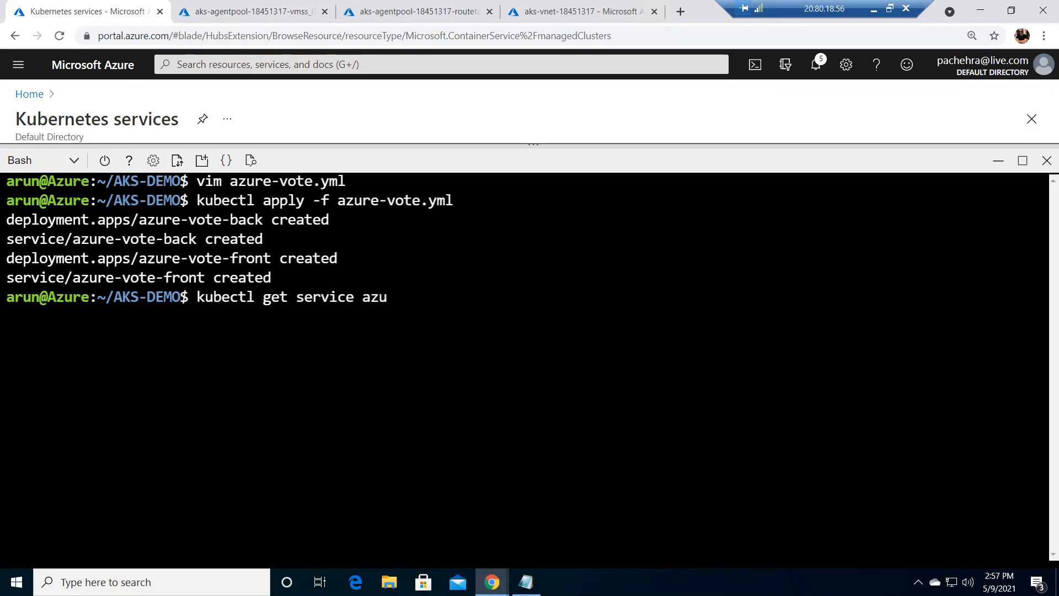
key("Backspace")
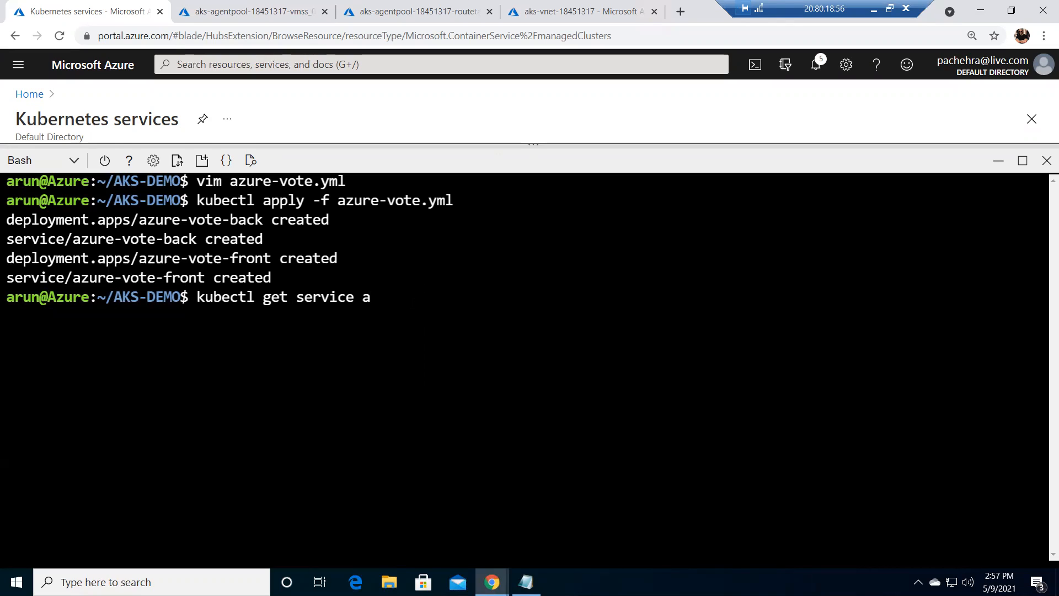
right_click(366, 296)
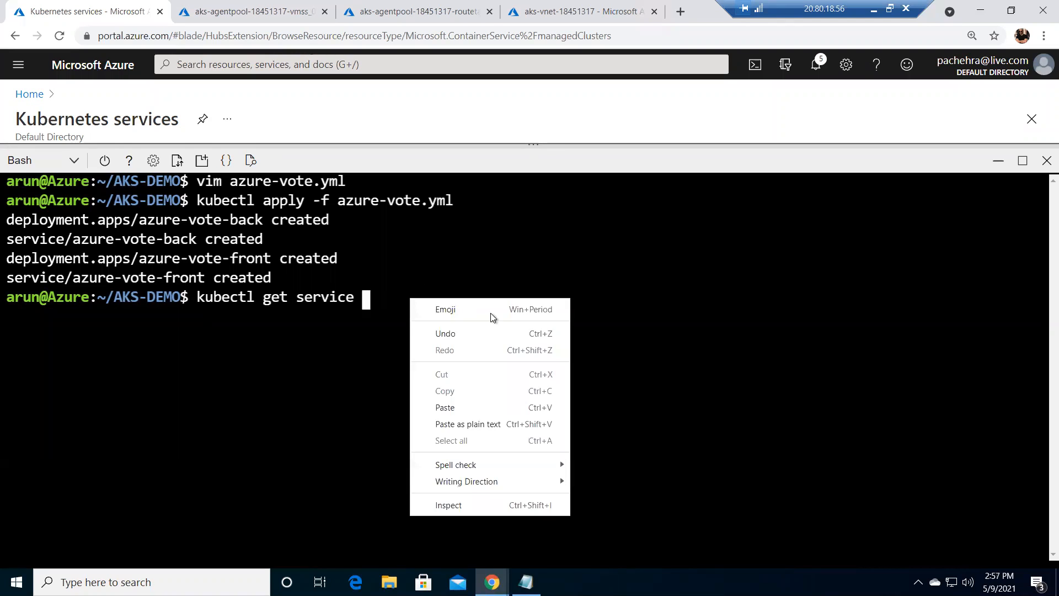
left_click(445, 407)
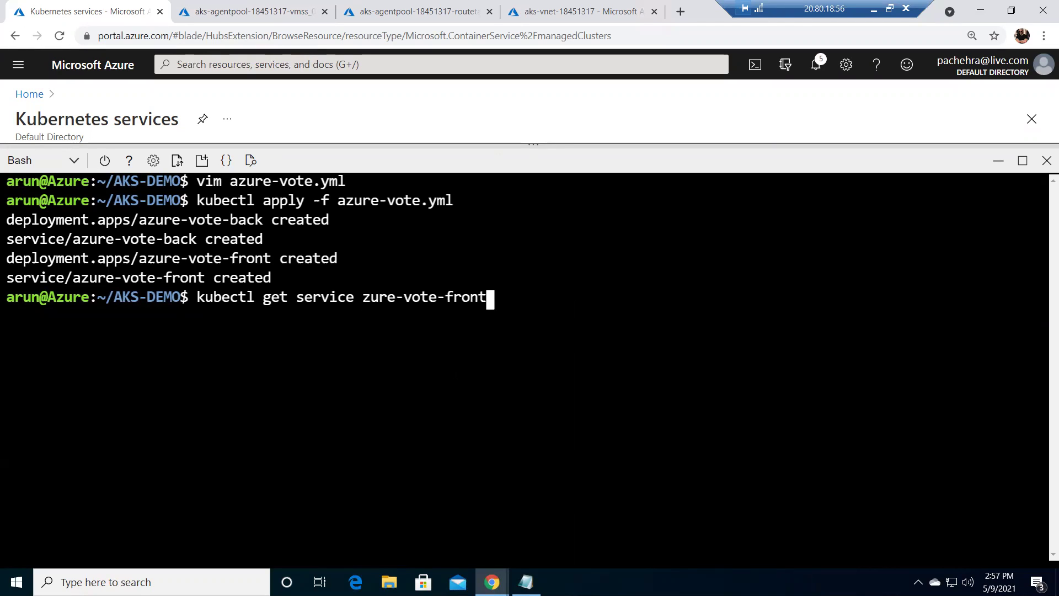
key("Return")
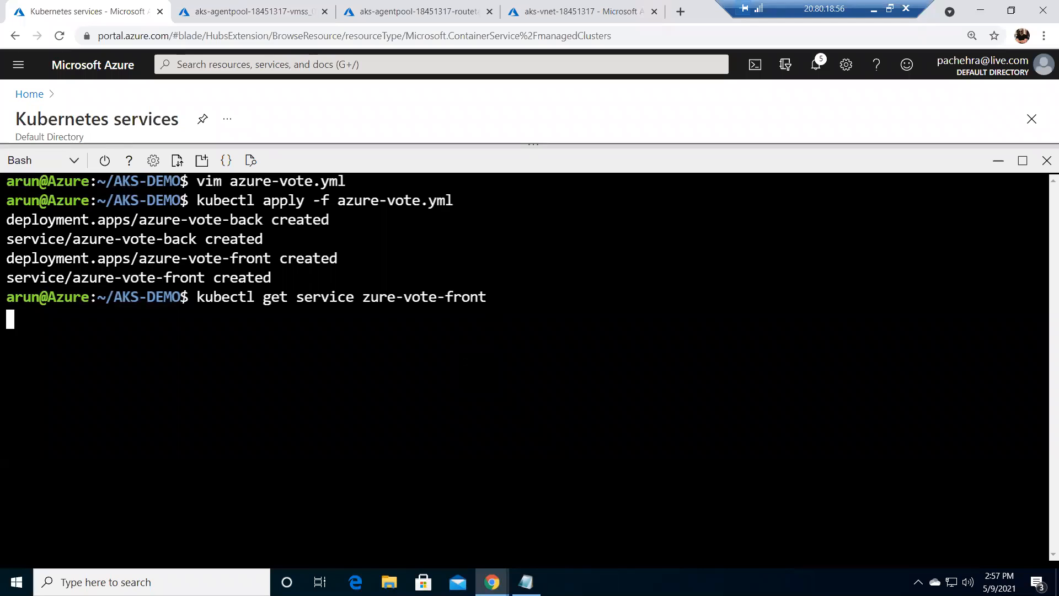
key("Return")
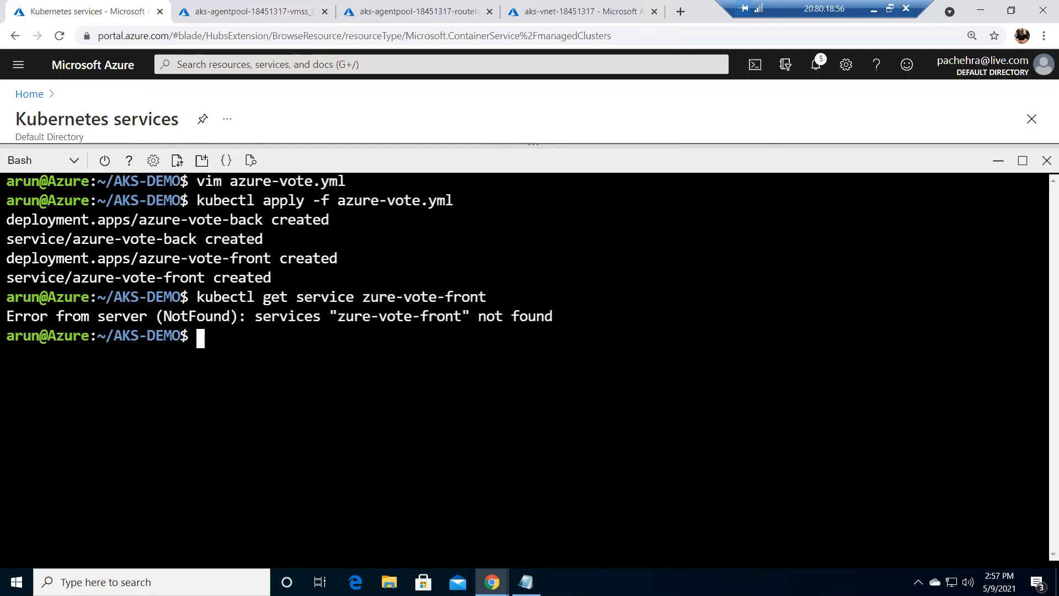
Rerun the corrected azure-vote-front lookup to reveal external IP 52.188.178.164 on port 80.
type("kubectl get service zure-vote-front")
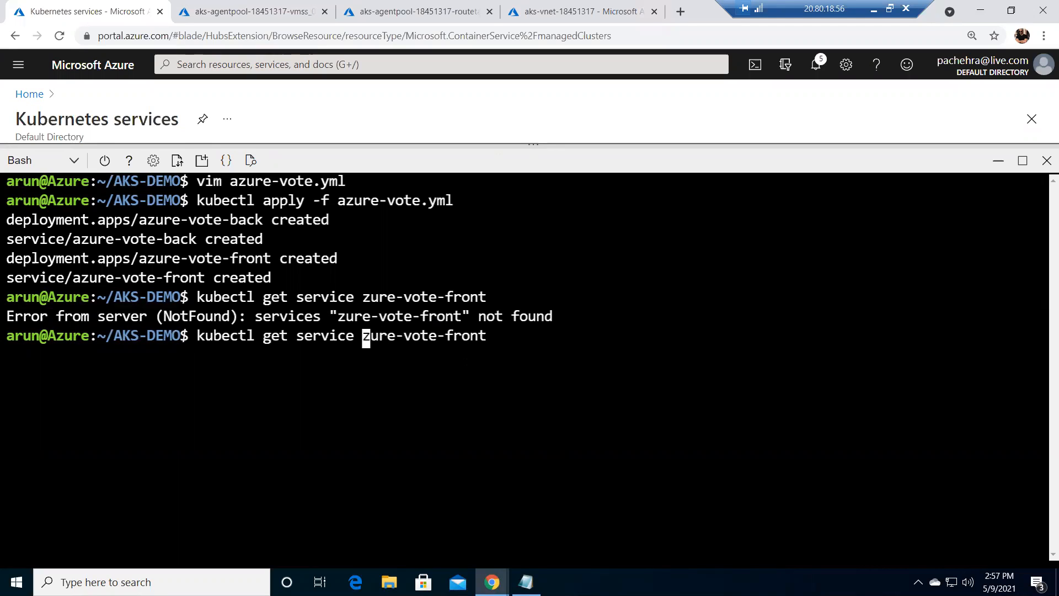
key("Return")
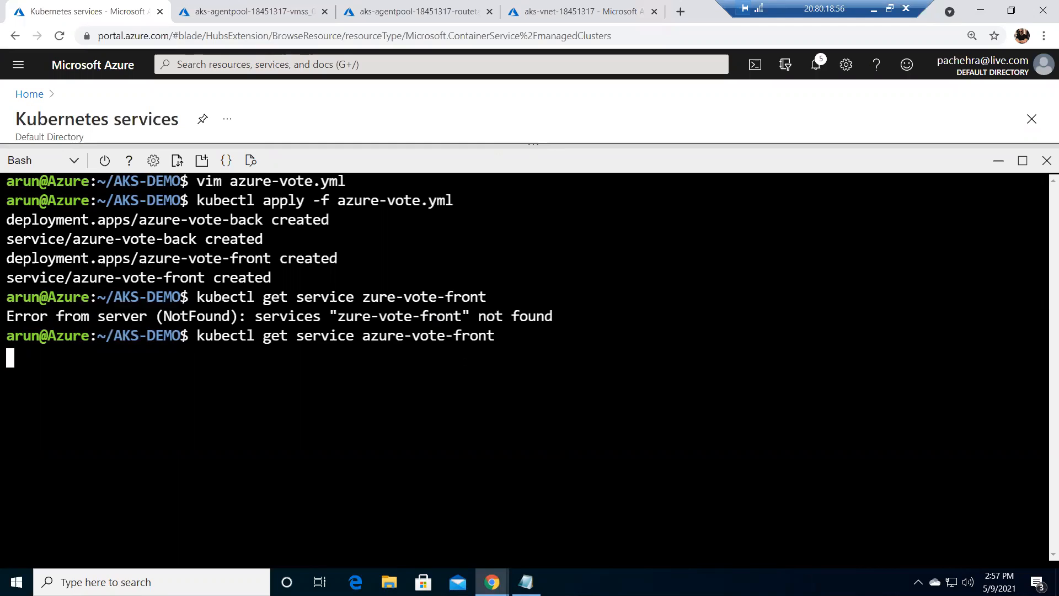
key("Return")
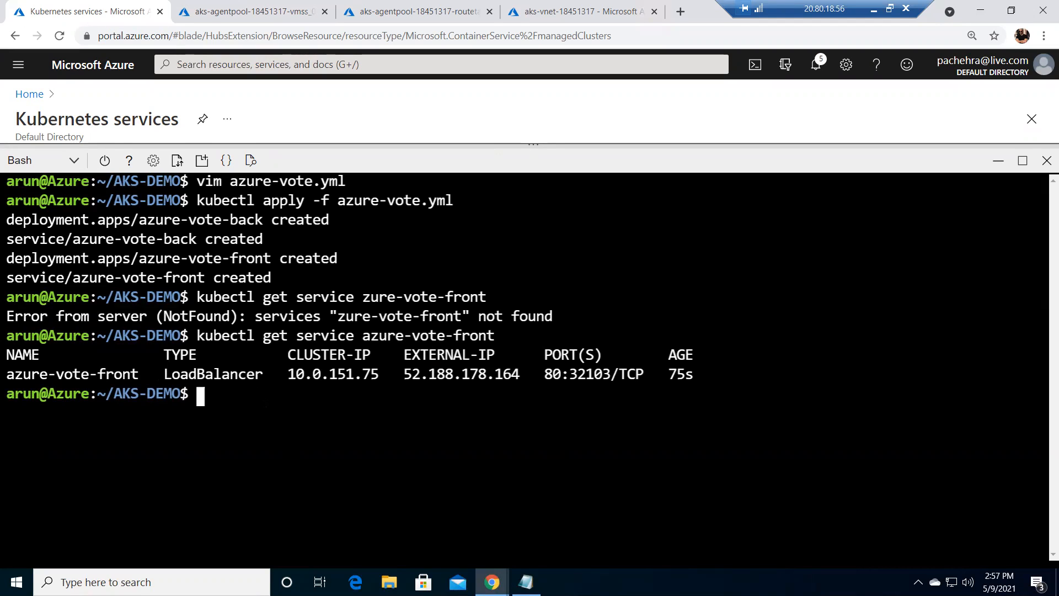
Run kubectl get service to list azure-vote-back, azure-vote-front (52.188.178.164) and kubernetes.
type("get")
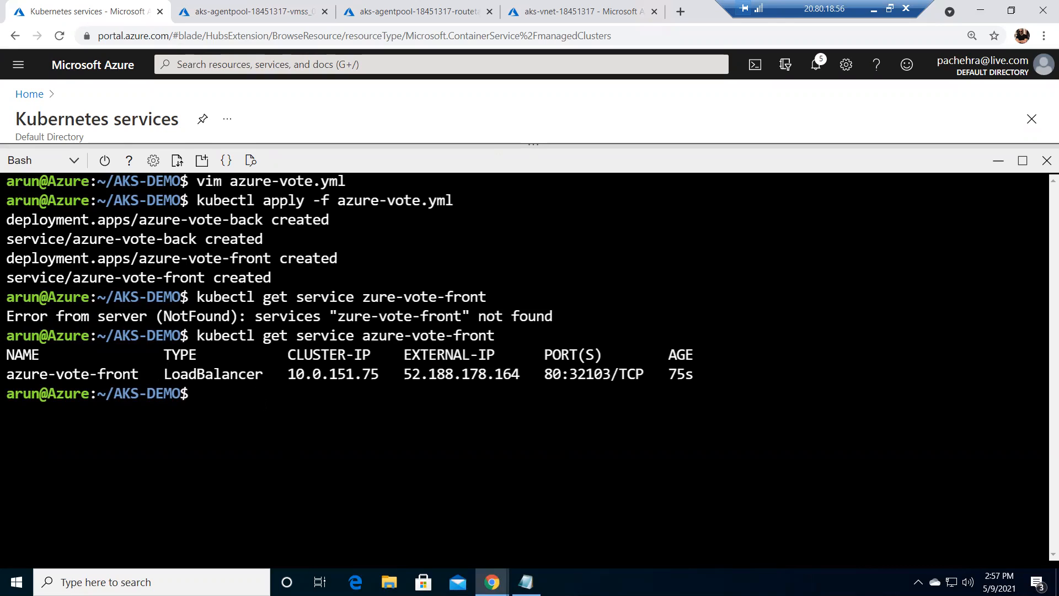
type("kubectl get")
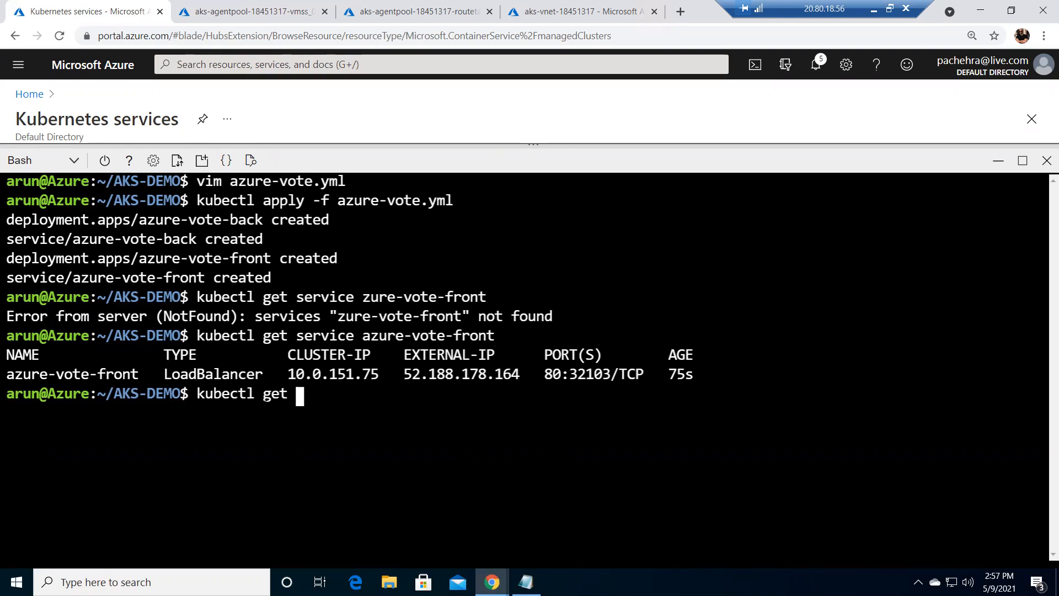
type("s")
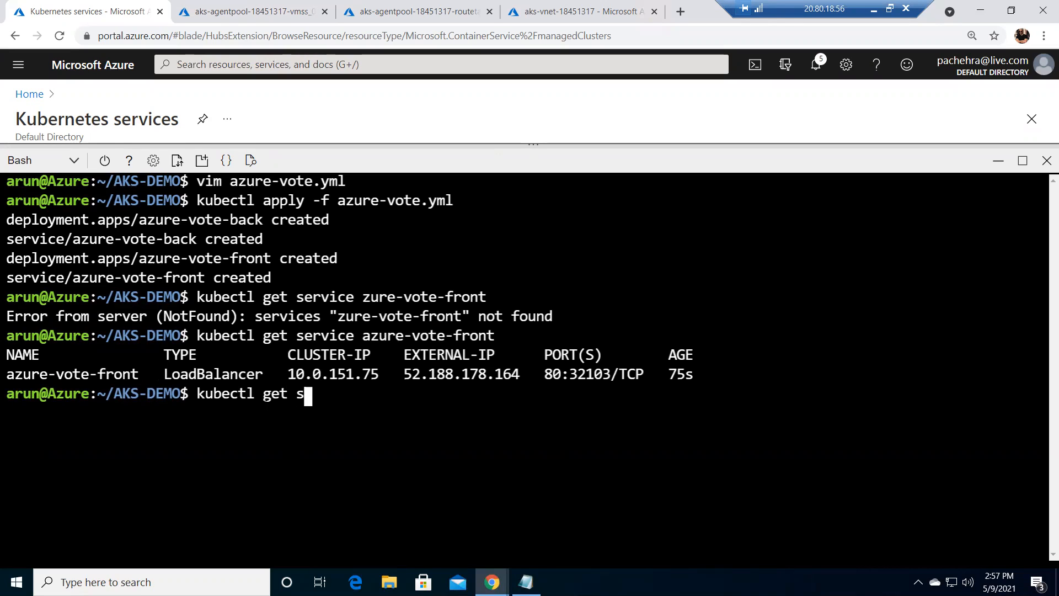
type("ervice")
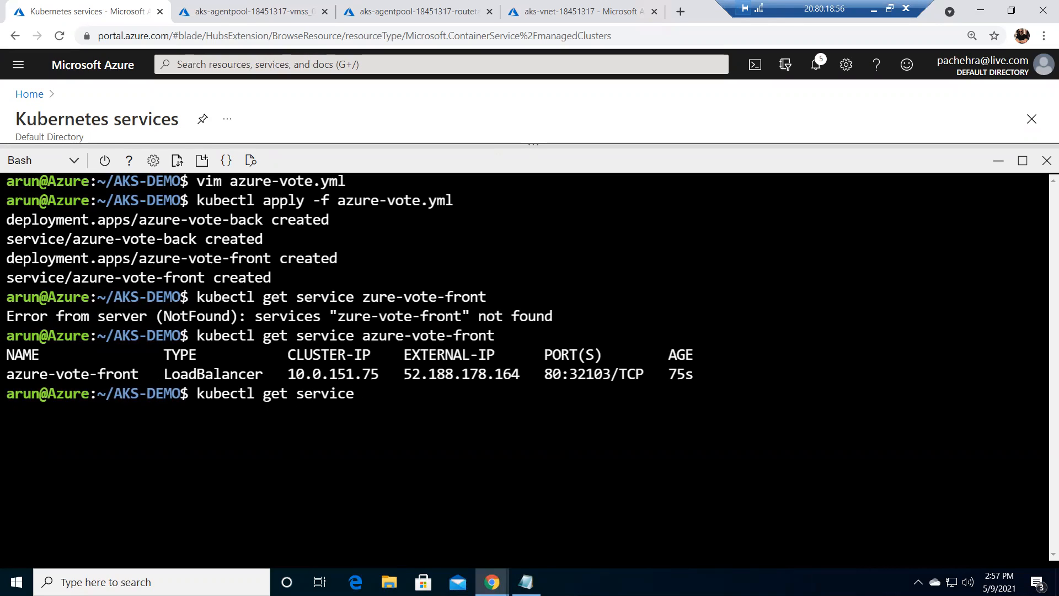
key("Return")
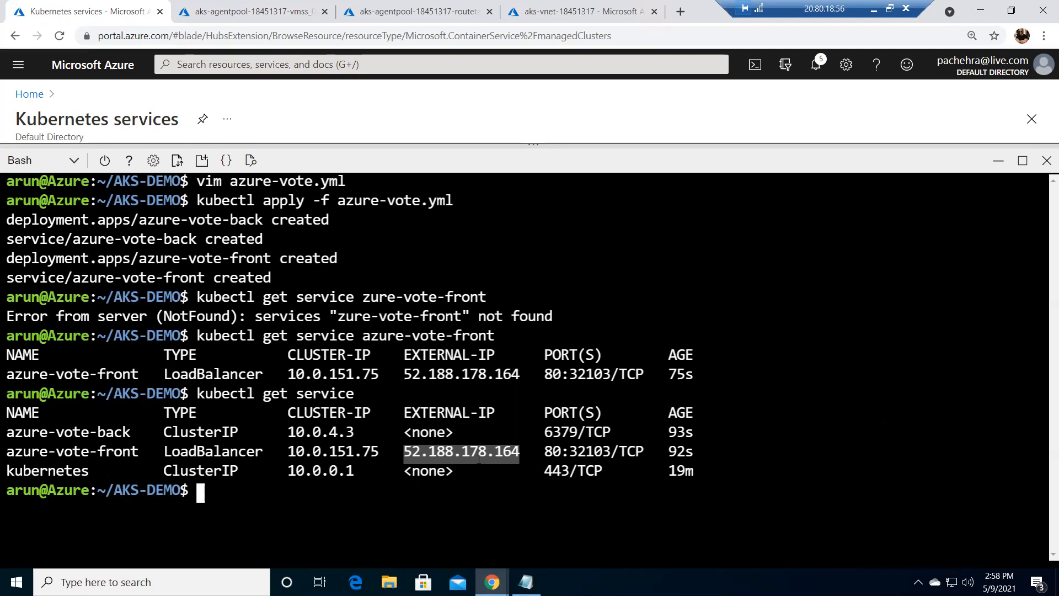
mouse_move(655, 64)
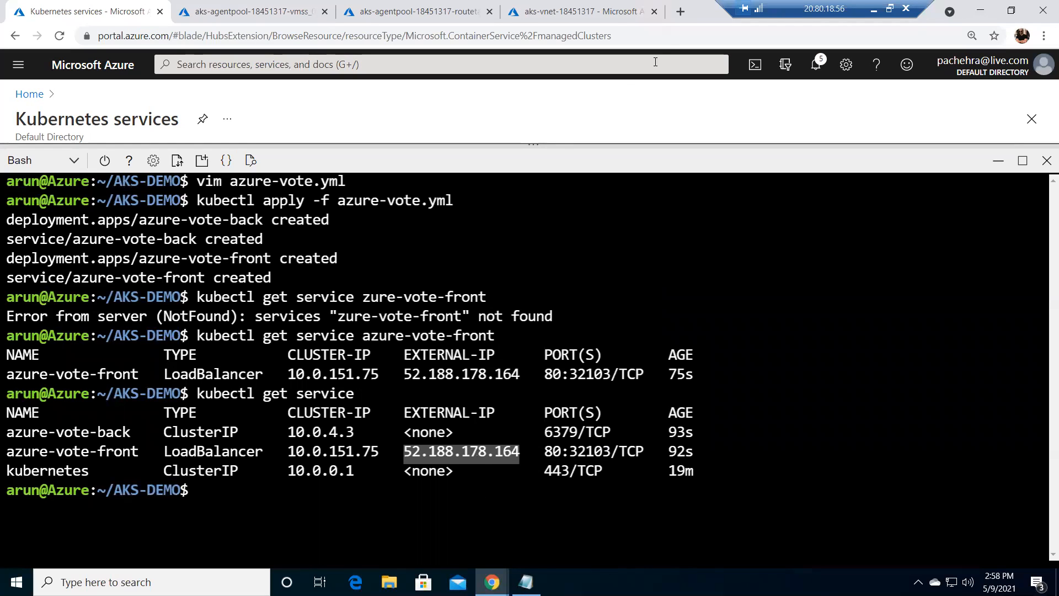
Load the app at 52.188.178.164, vote Cats and Dogs, reset, vote again, then return to the portal.
left_click(582, 11)
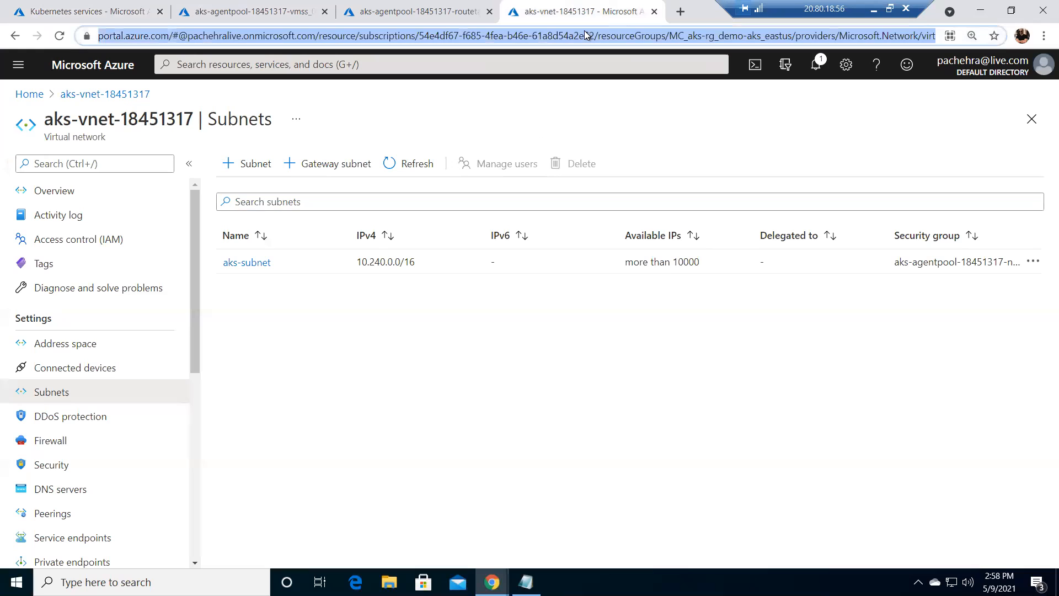
left_click(577, 11)
type("52.188.178.164")
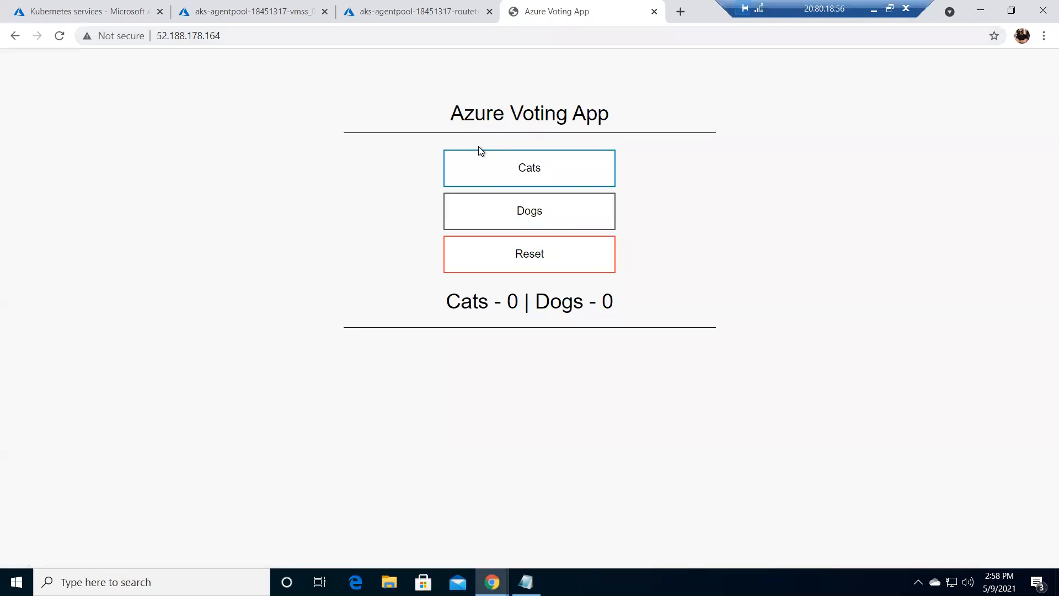
left_click(528, 168)
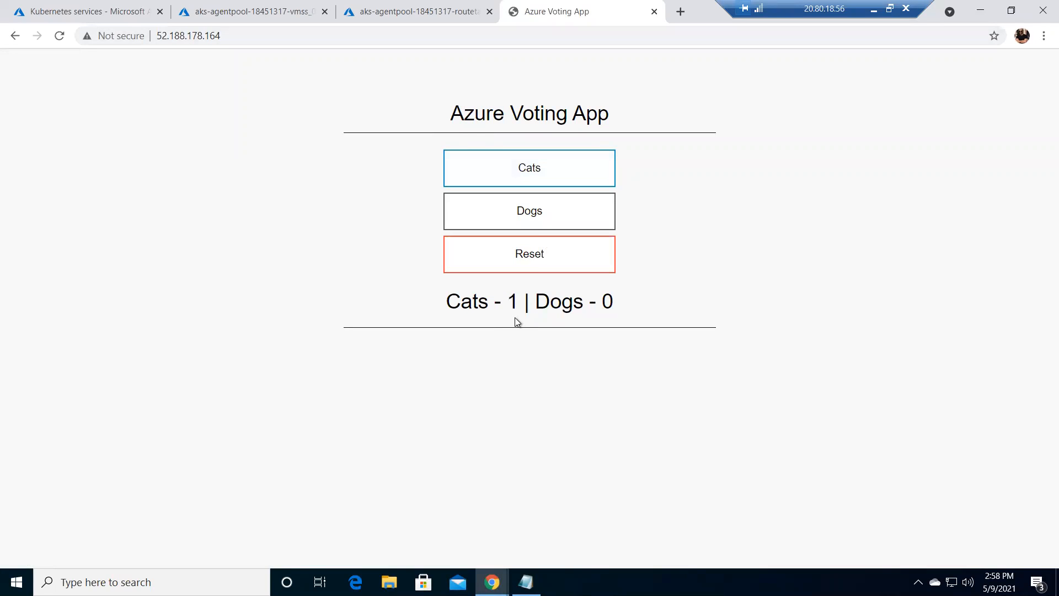
left_click(529, 210)
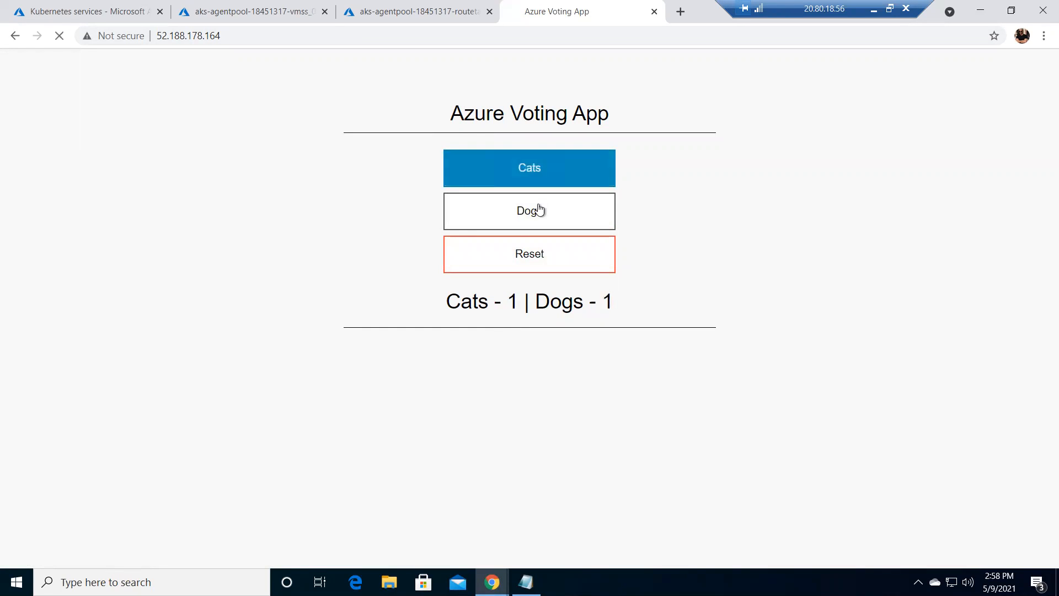
left_click(529, 253)
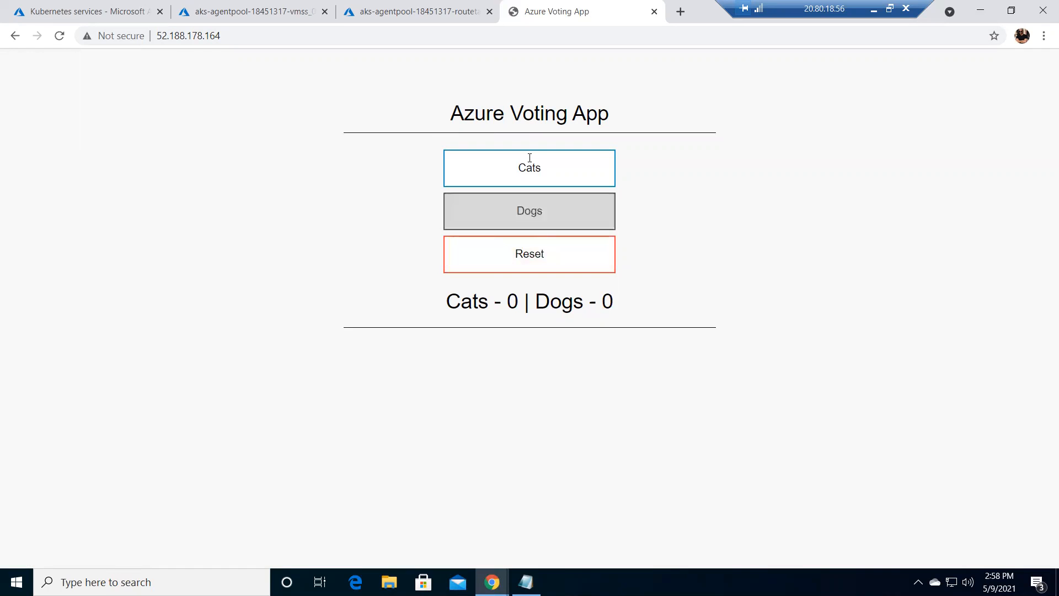
left_click(529, 210)
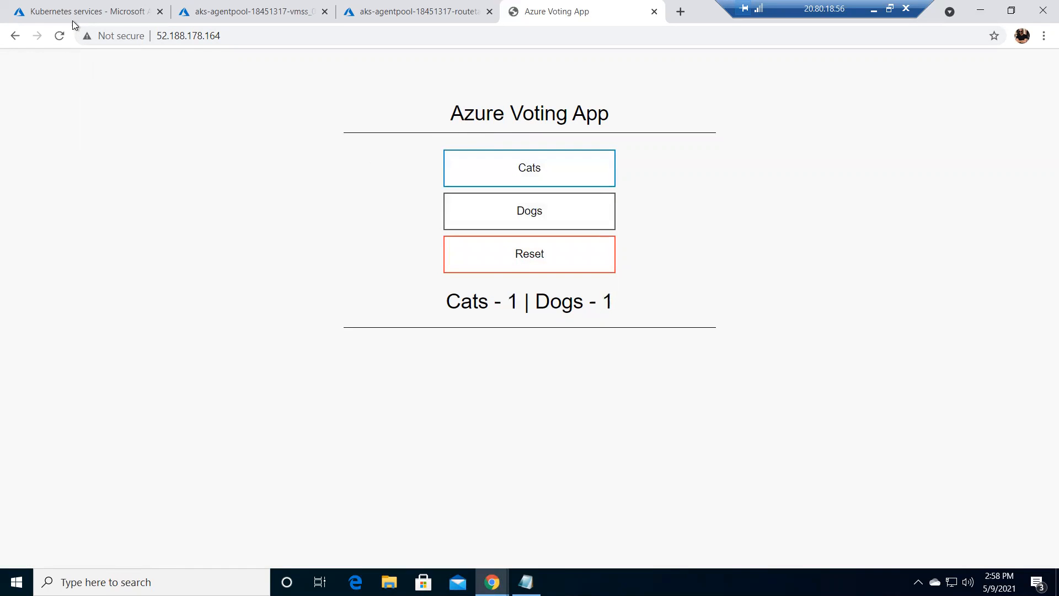
left_click(80, 11)
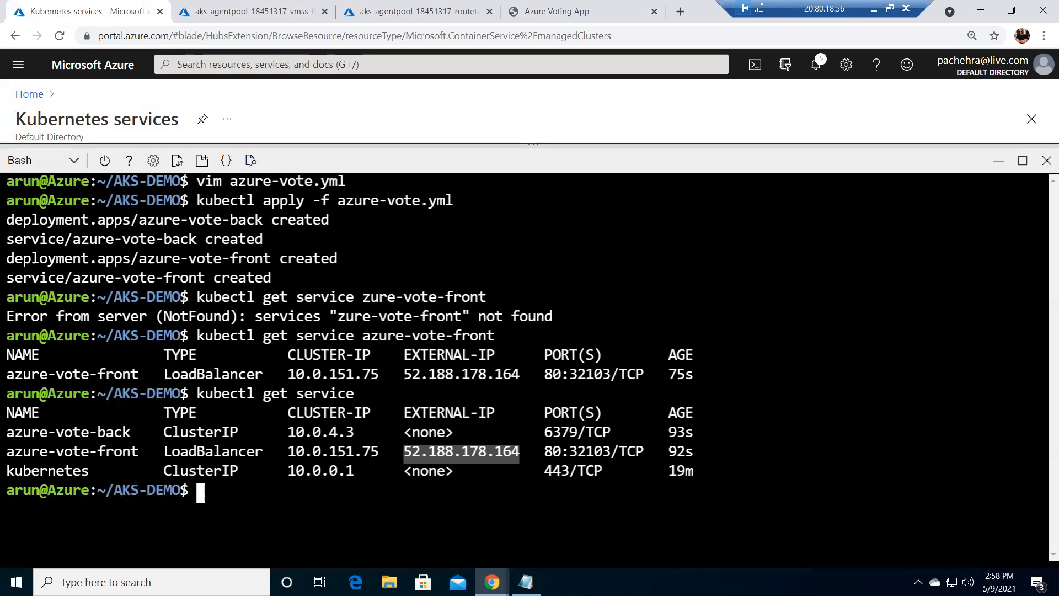
mouse_move(573, 26)
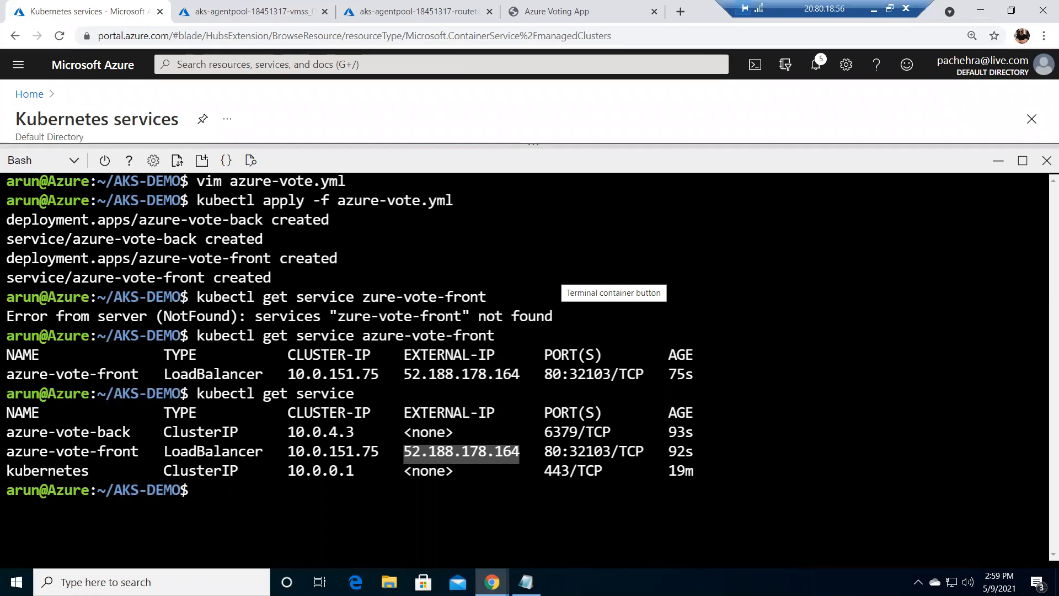
left_click(229, 490)
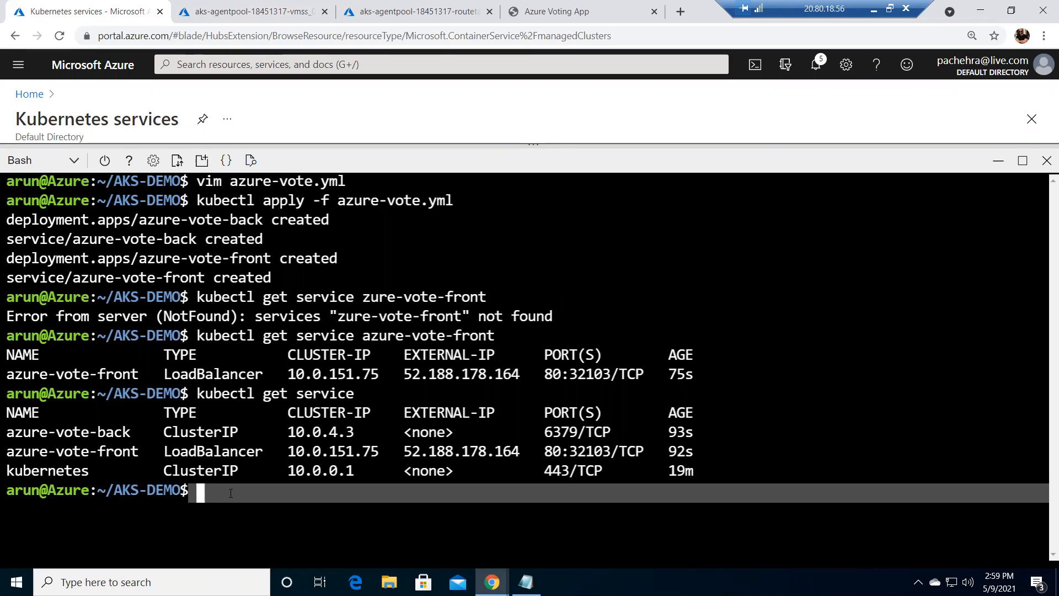